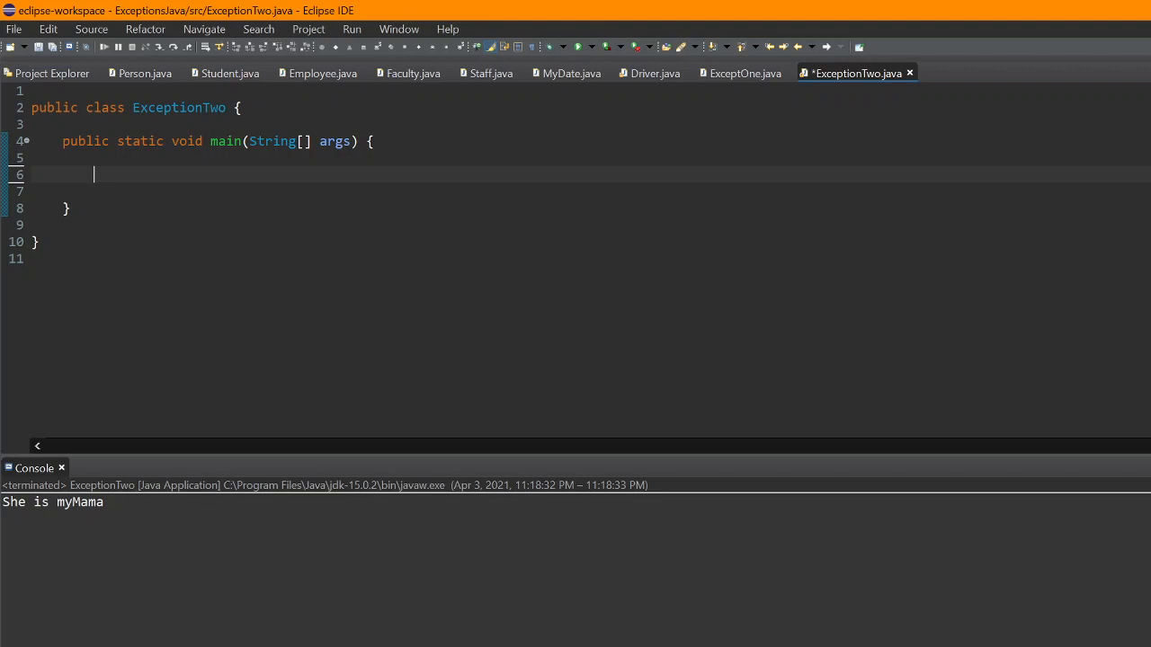
Step: Declare int age assigned the text "mother" in main
type("i")
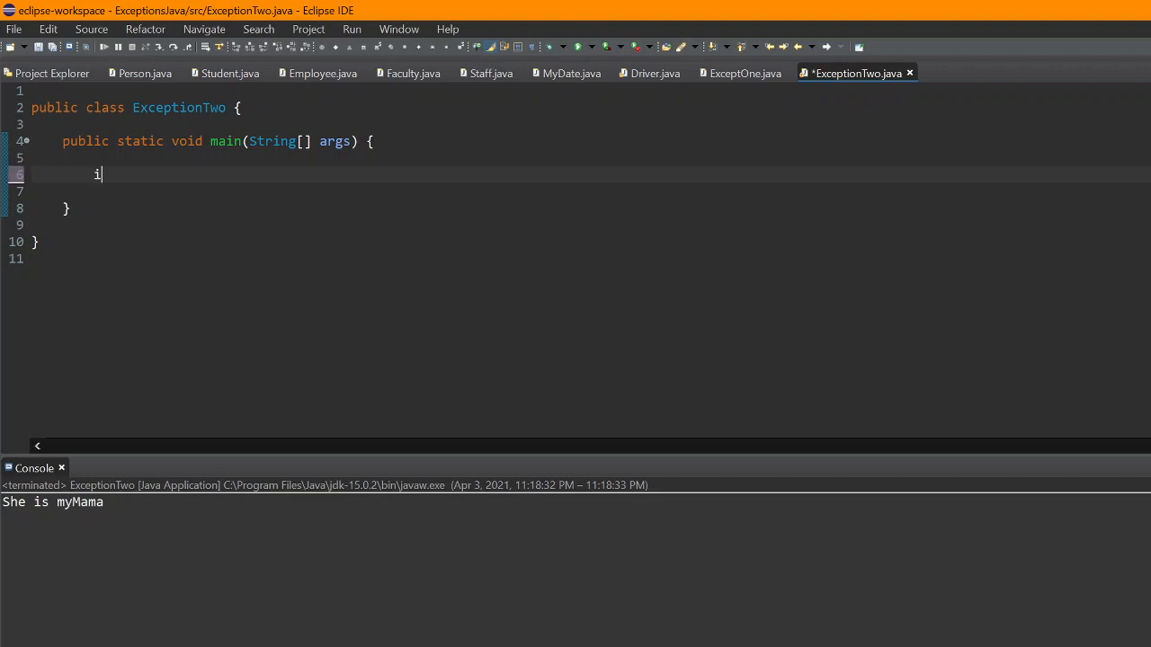
type("nt age = \"")
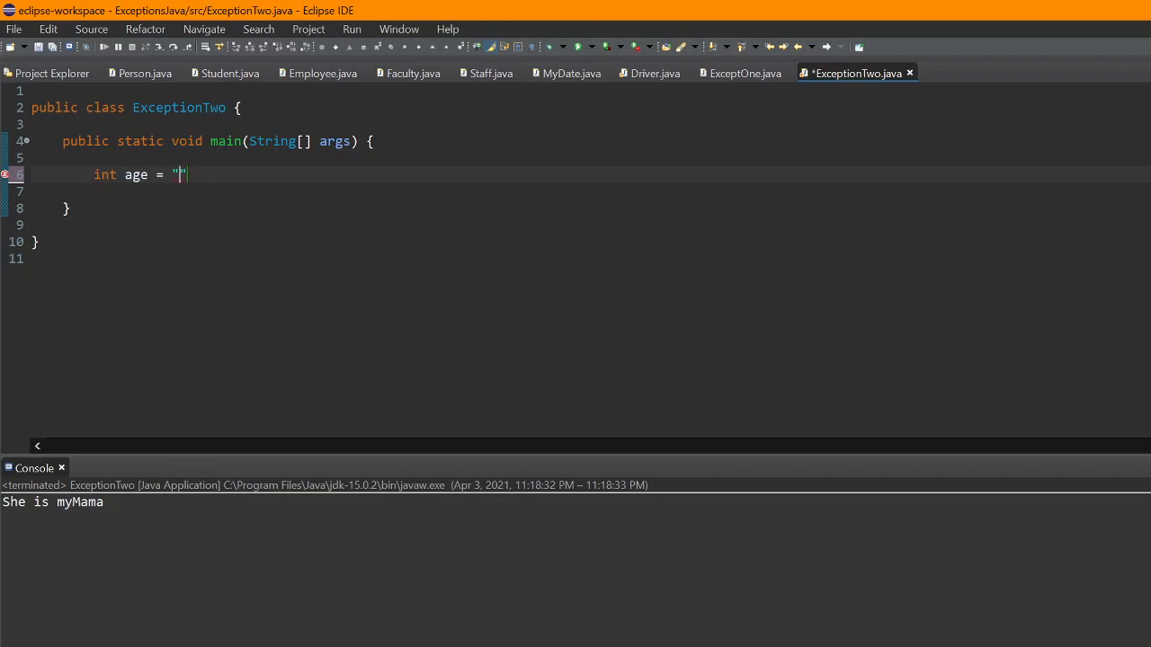
type("mother")
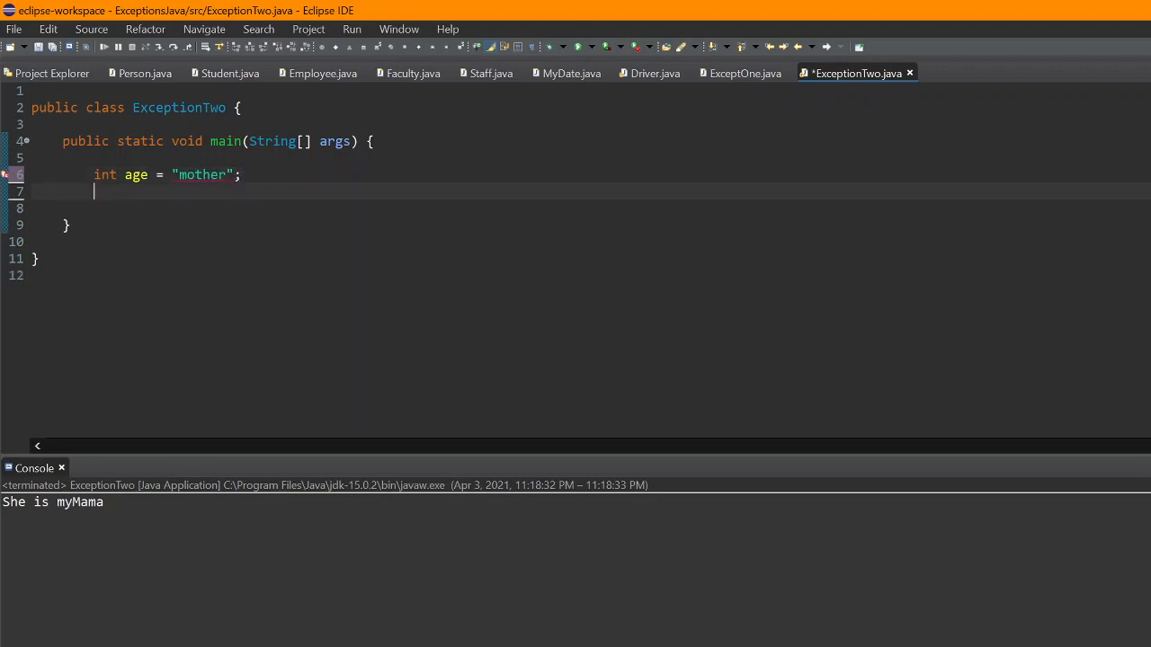
Step: Add System.out.println("She is :" + age); via the syso shortcut
type("syp")
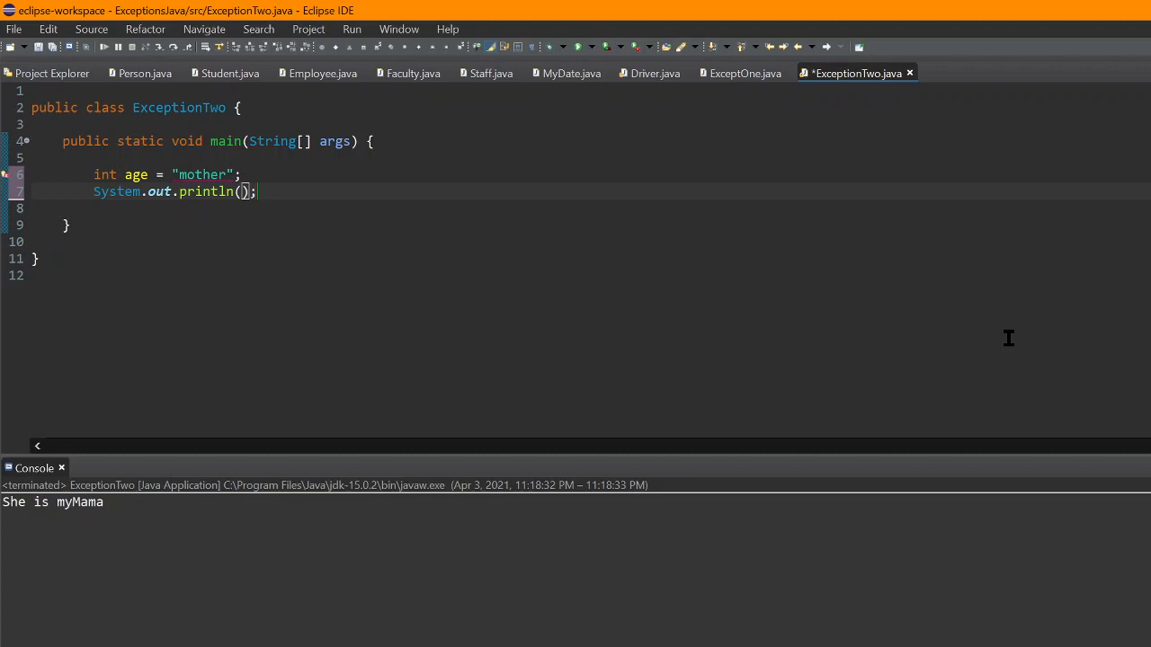
type("She is")
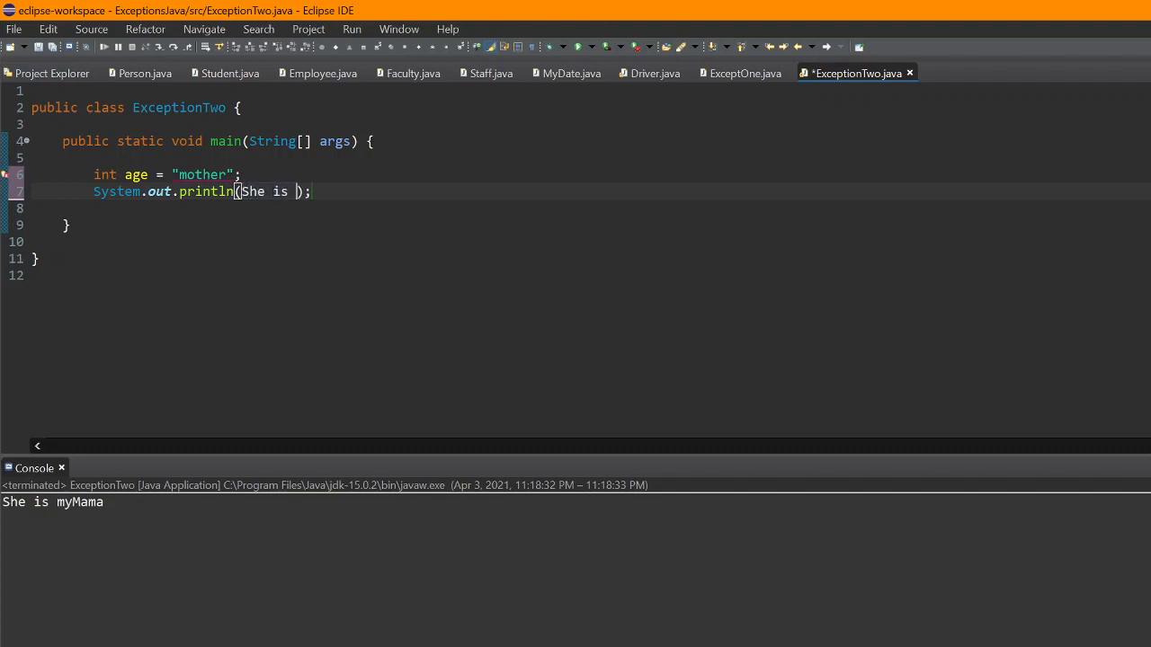
type(":")
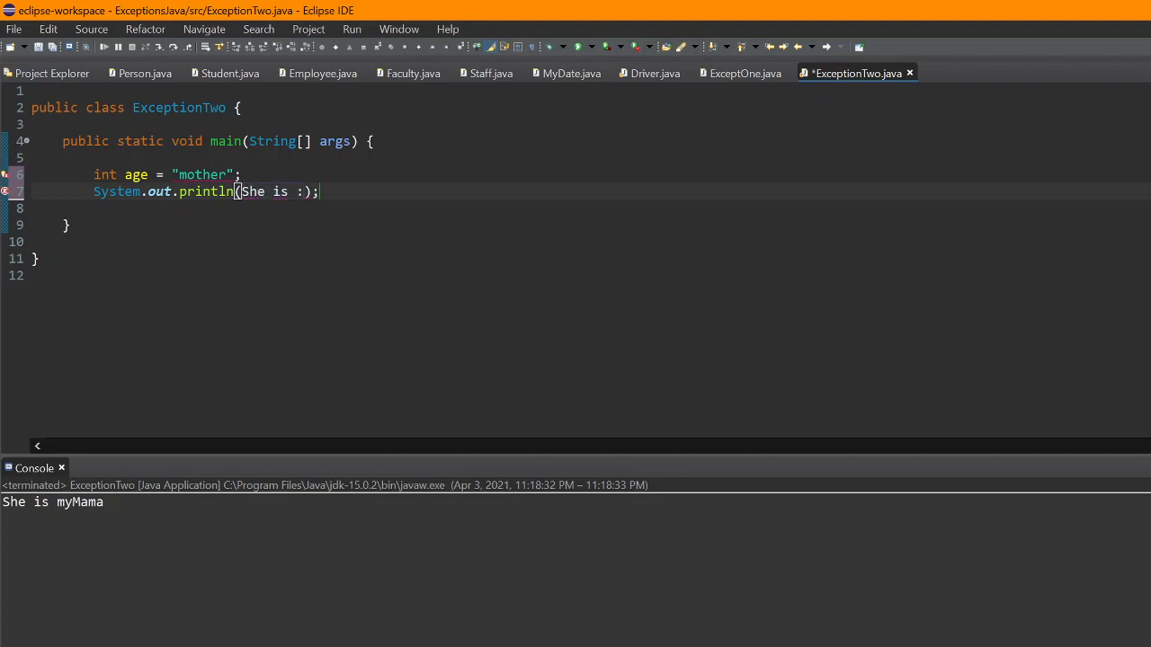
type("\"")
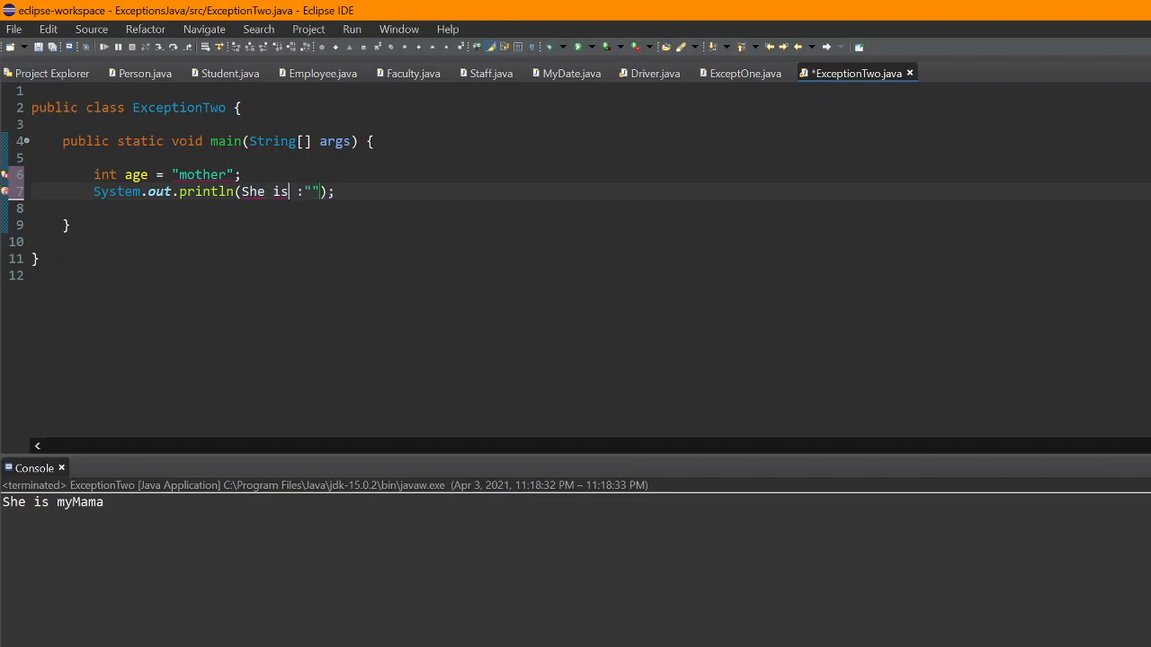
type("\"")
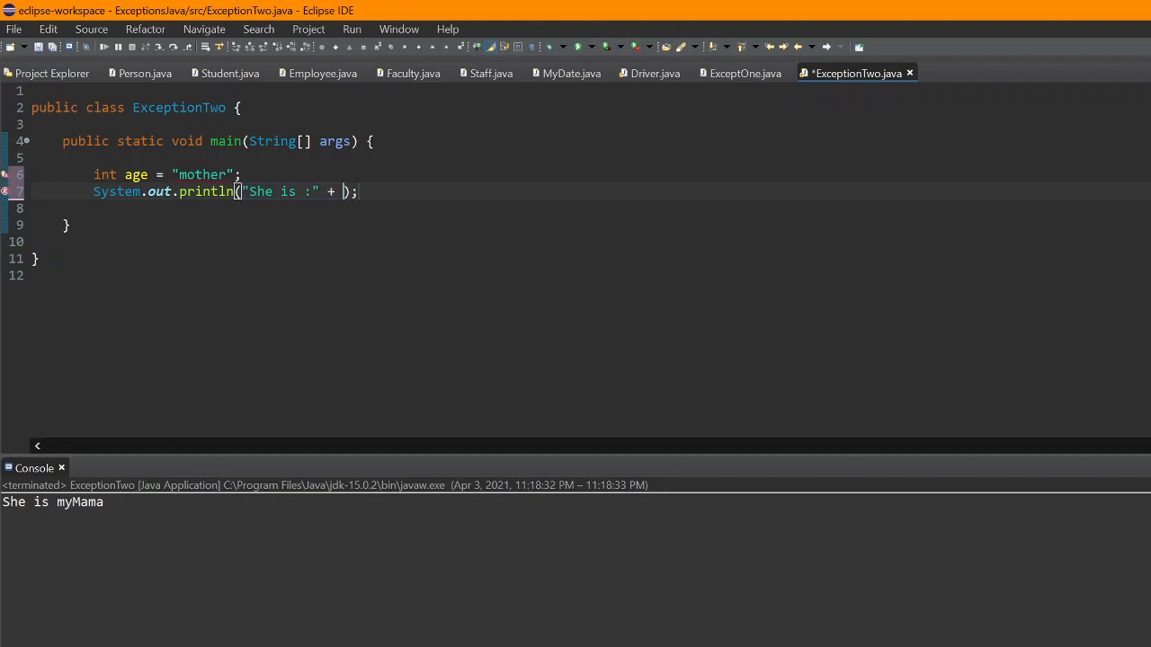
type("age")
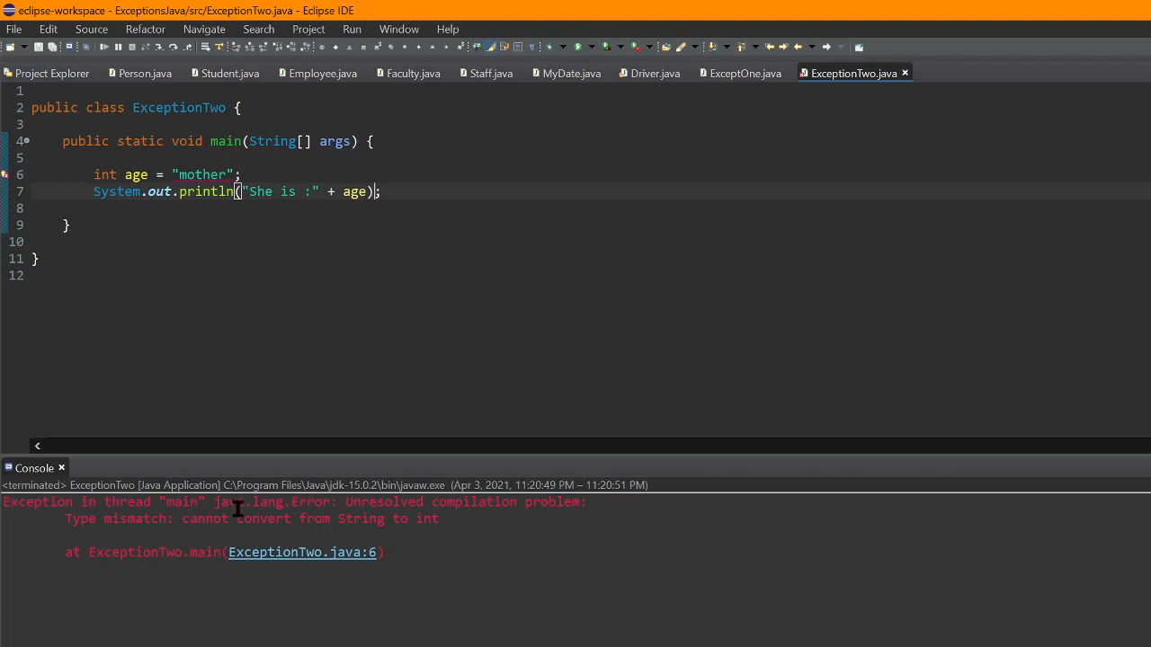
mouse_move(459, 518)
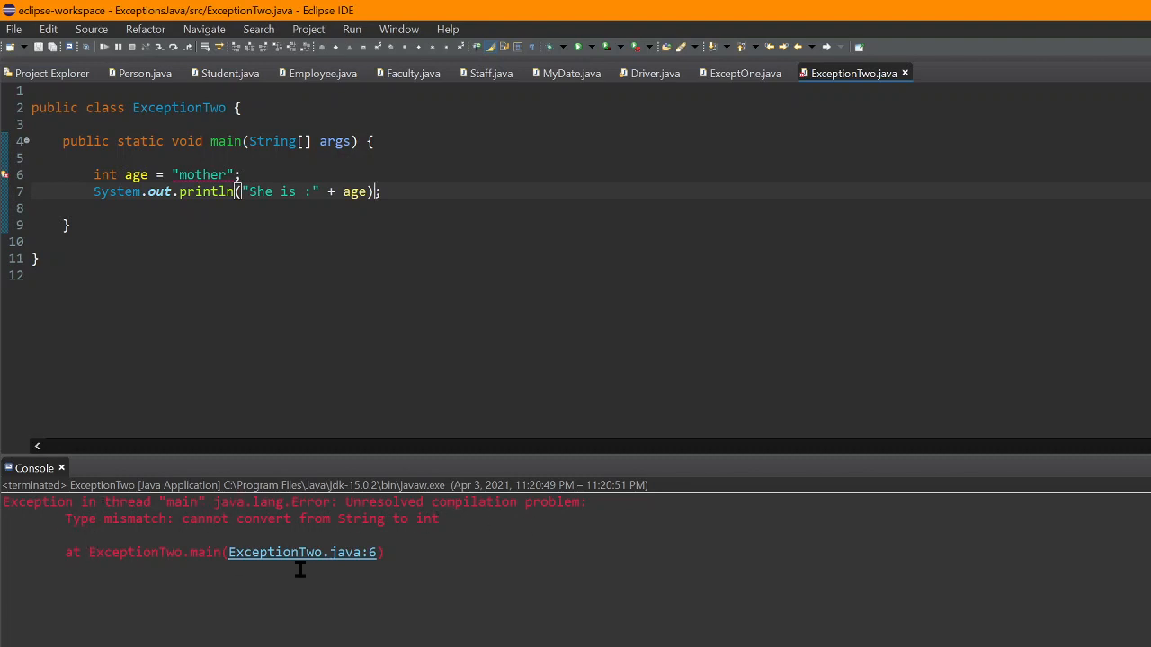
mouse_move(201, 528)
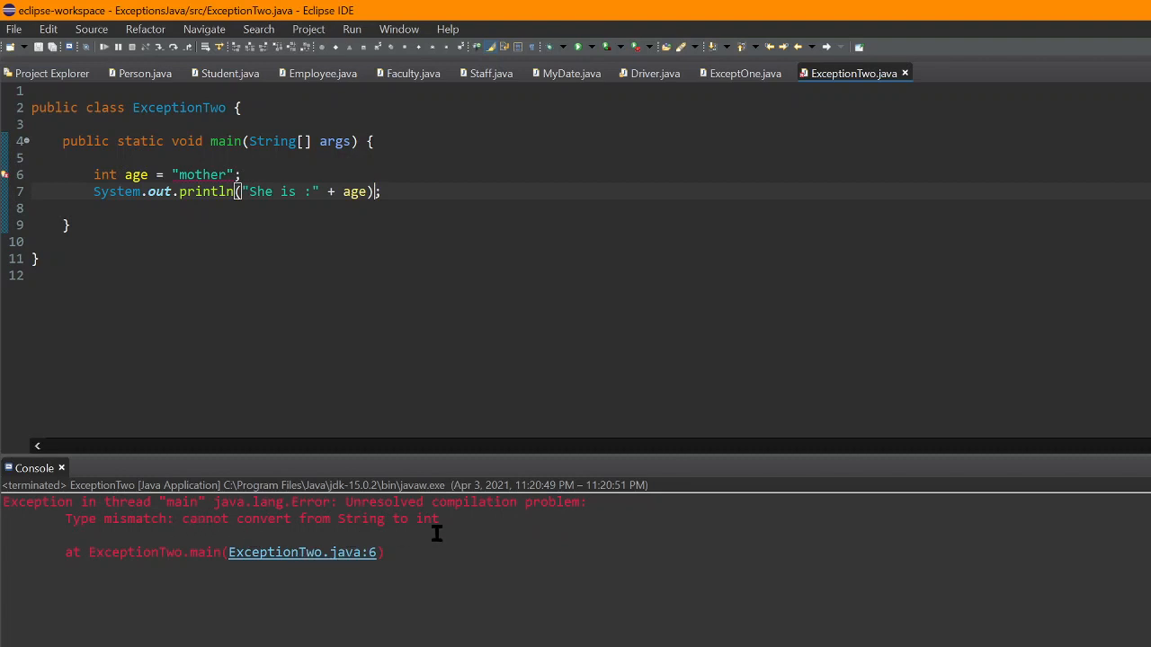
mouse_move(202, 175)
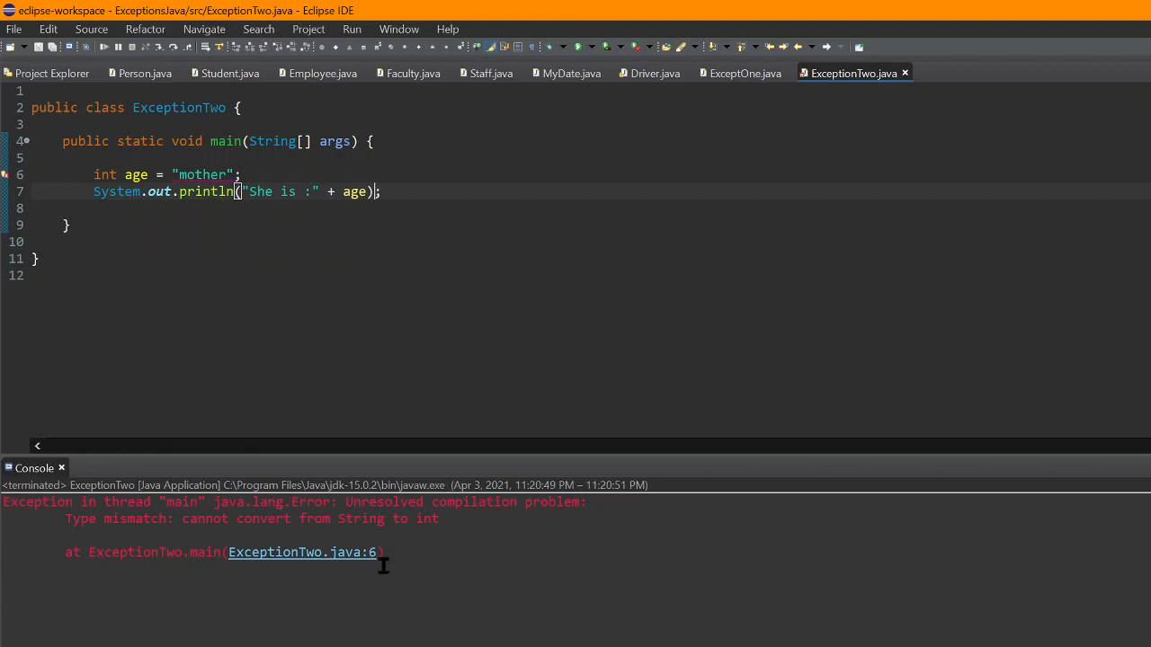
mouse_move(177, 169)
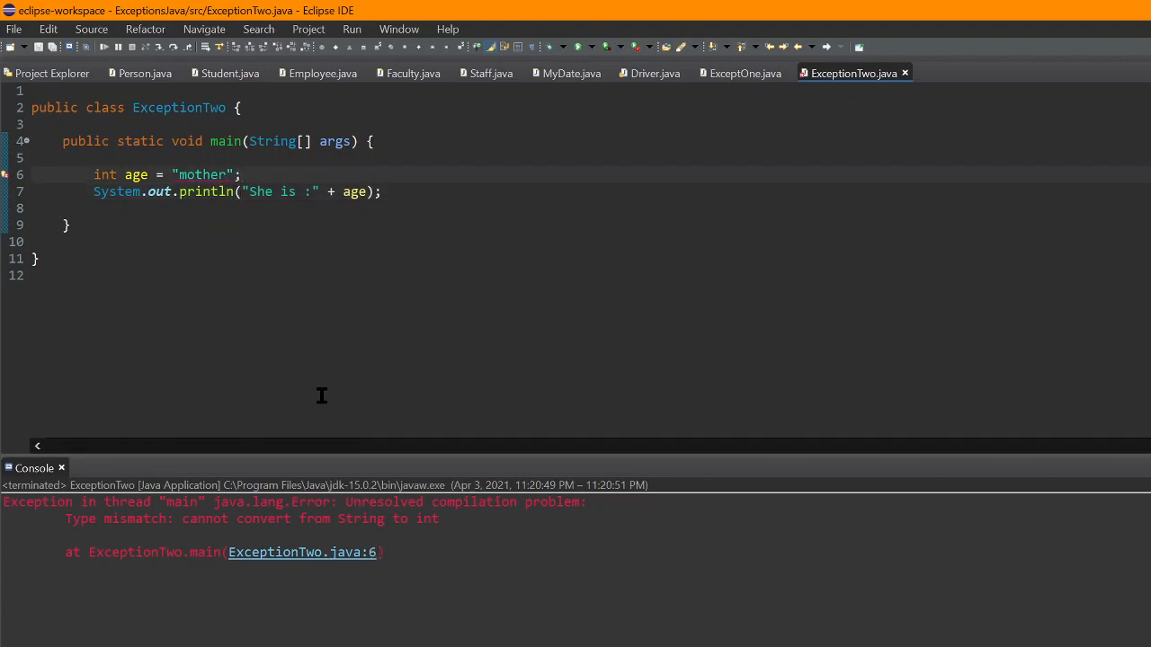
Step: Replace "mother" with the number 2 as age's value
key("Delete")
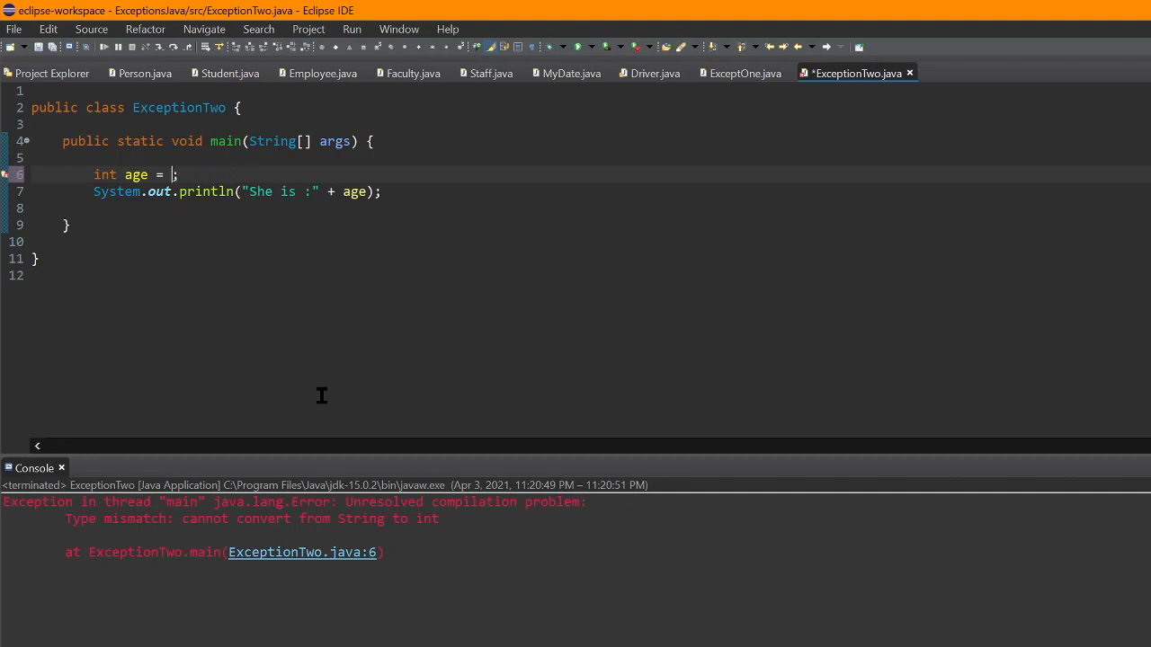
type("2")
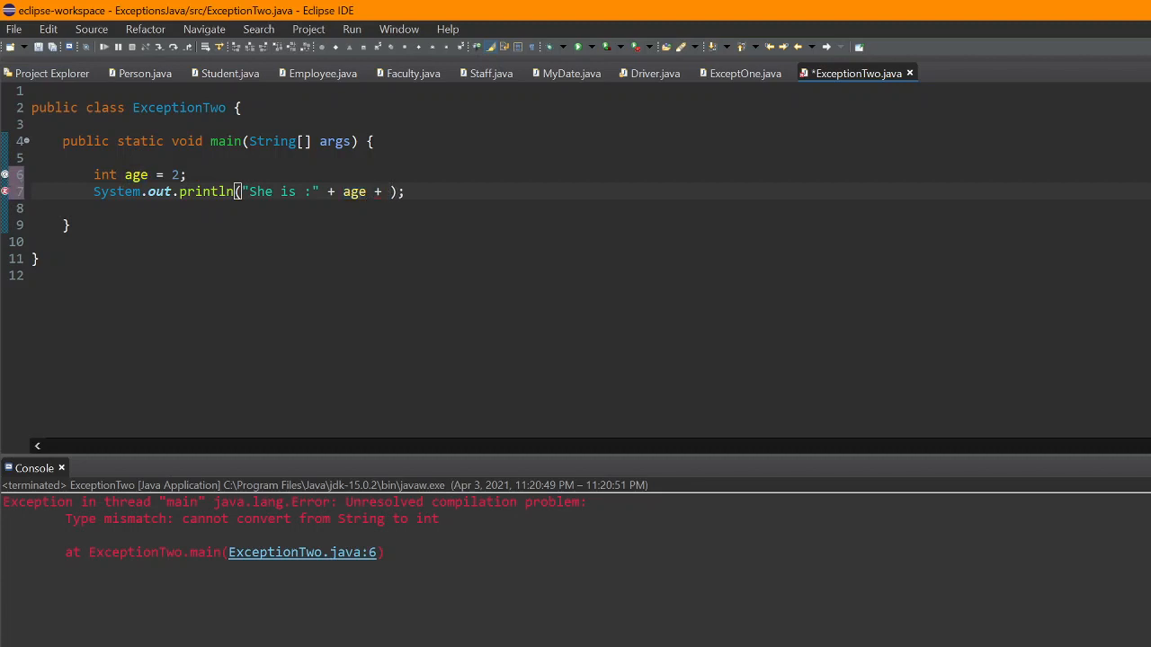
Step: Append + " y/o" after age in the println call
type("\"\"")
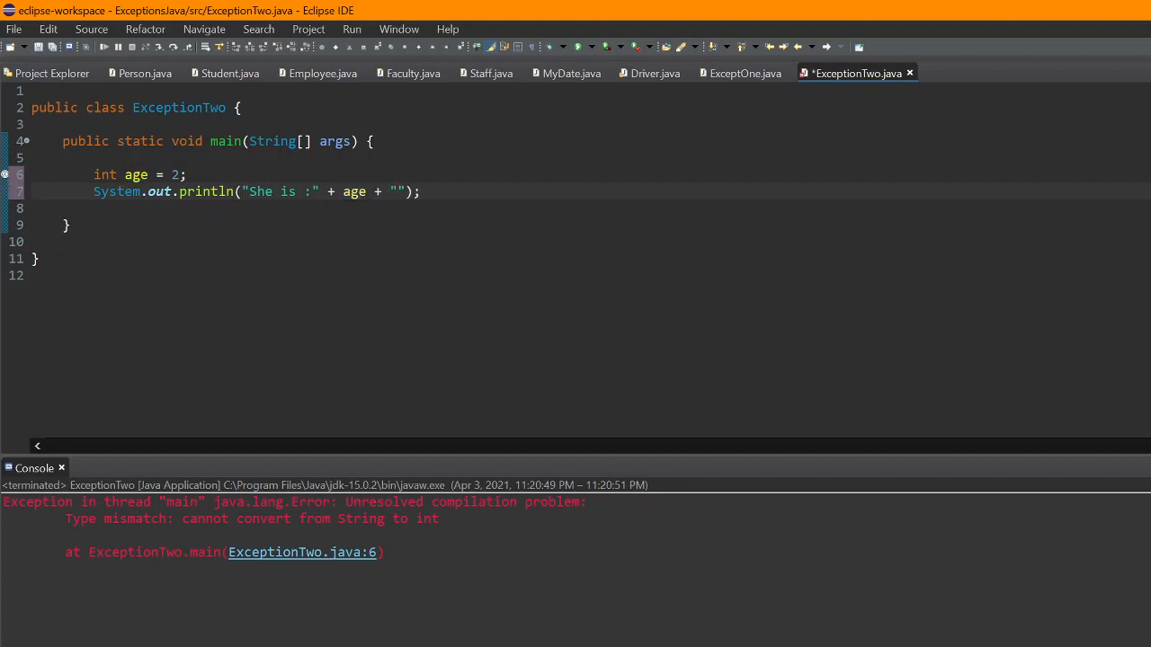
type("yea")
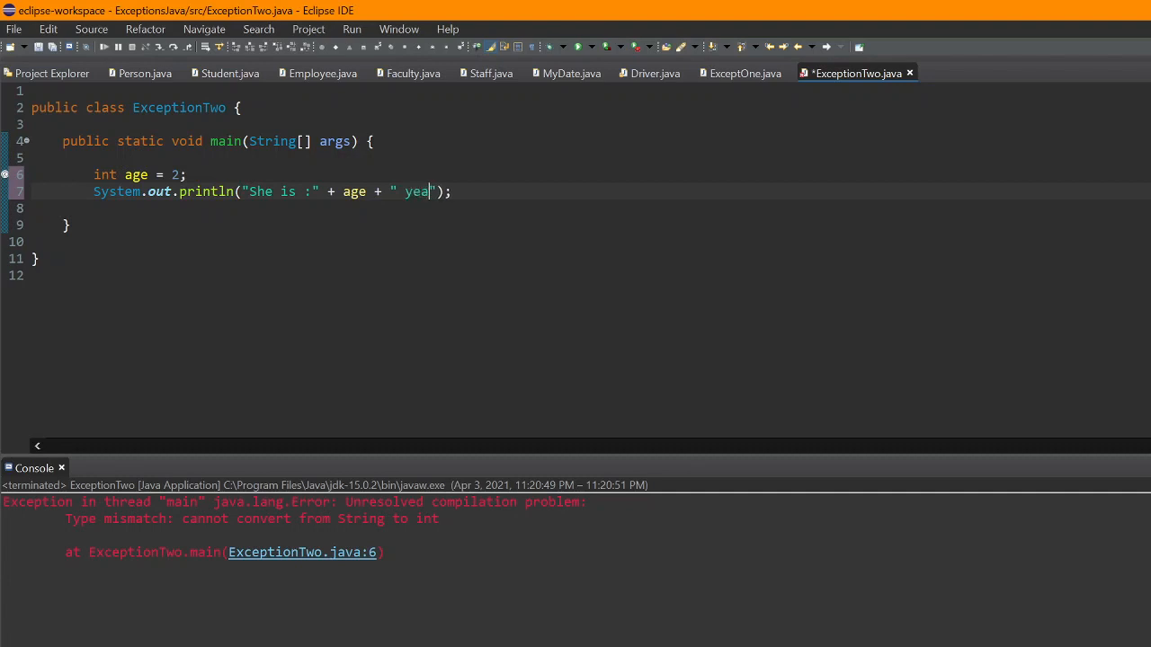
key("BackSpace")
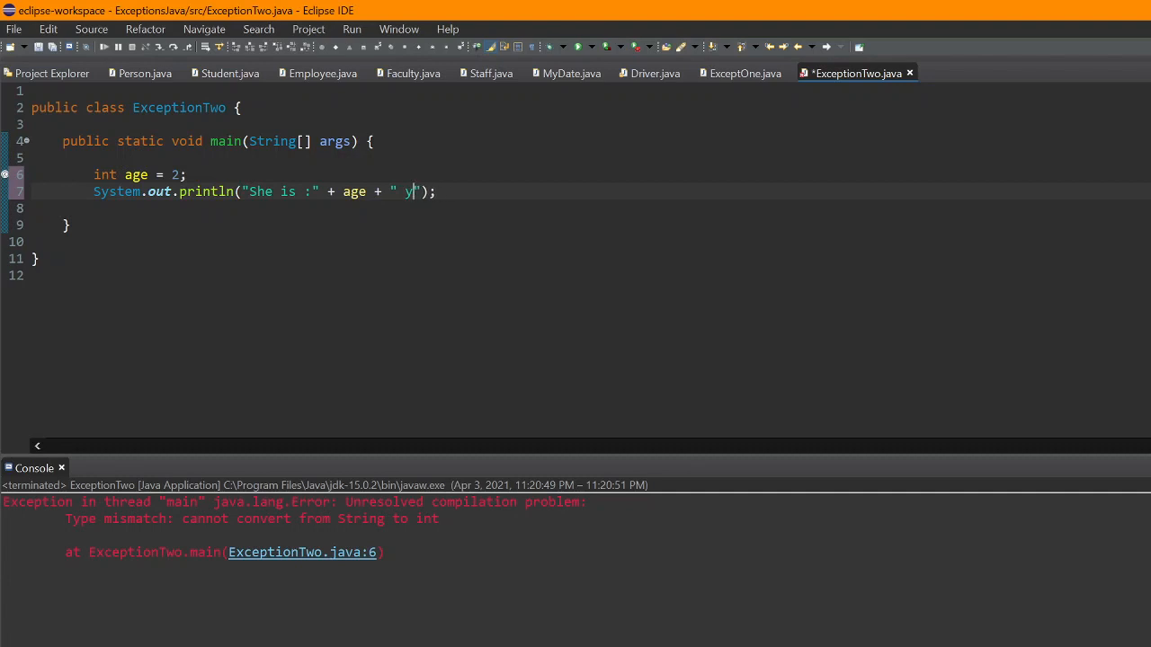
type("/o")
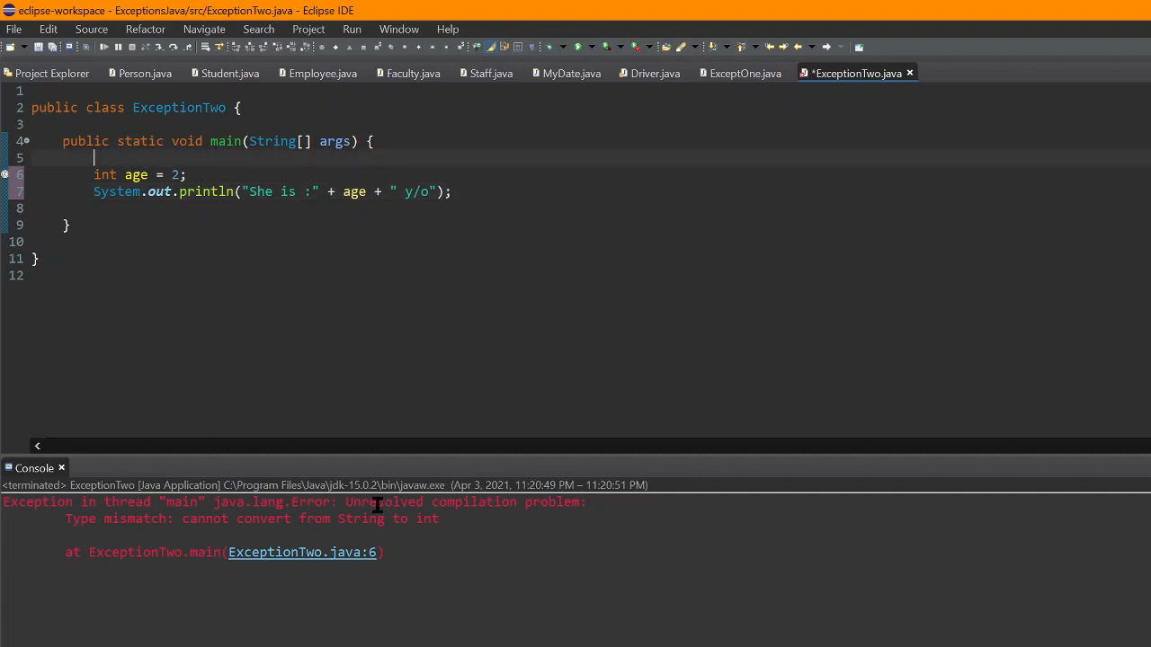
type("S")
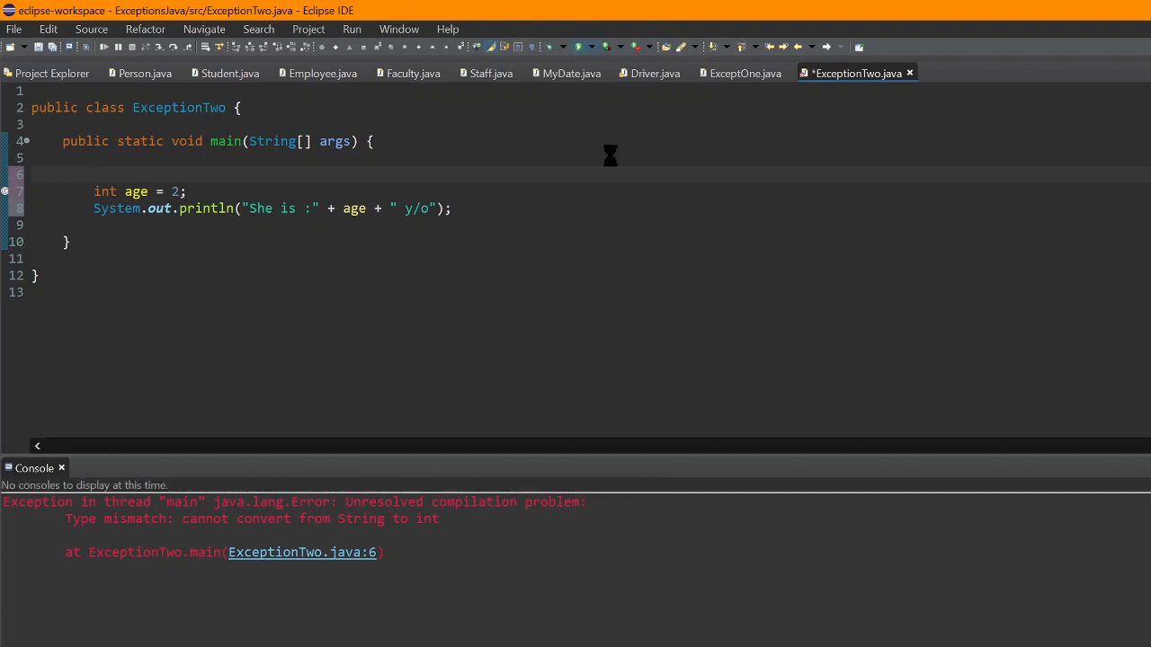
Step: Run the program so the console prints "She is :2 y/o"
left_click(554, 46)
type(":")
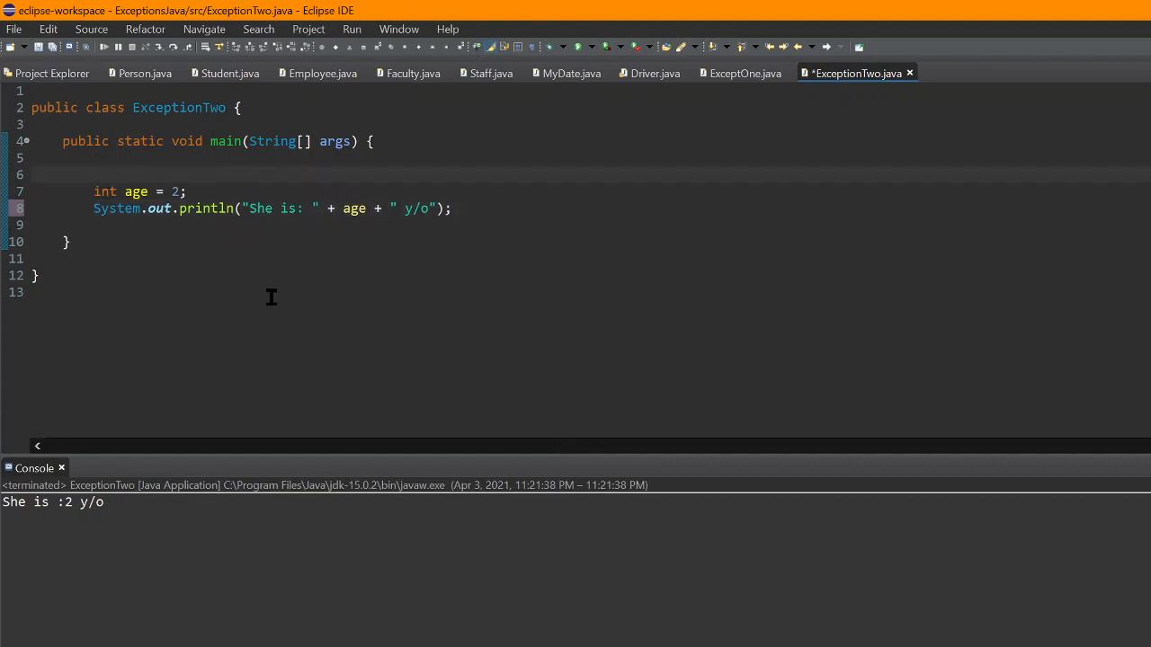
Step: Declare a String variable assigned the value 3
type("String")
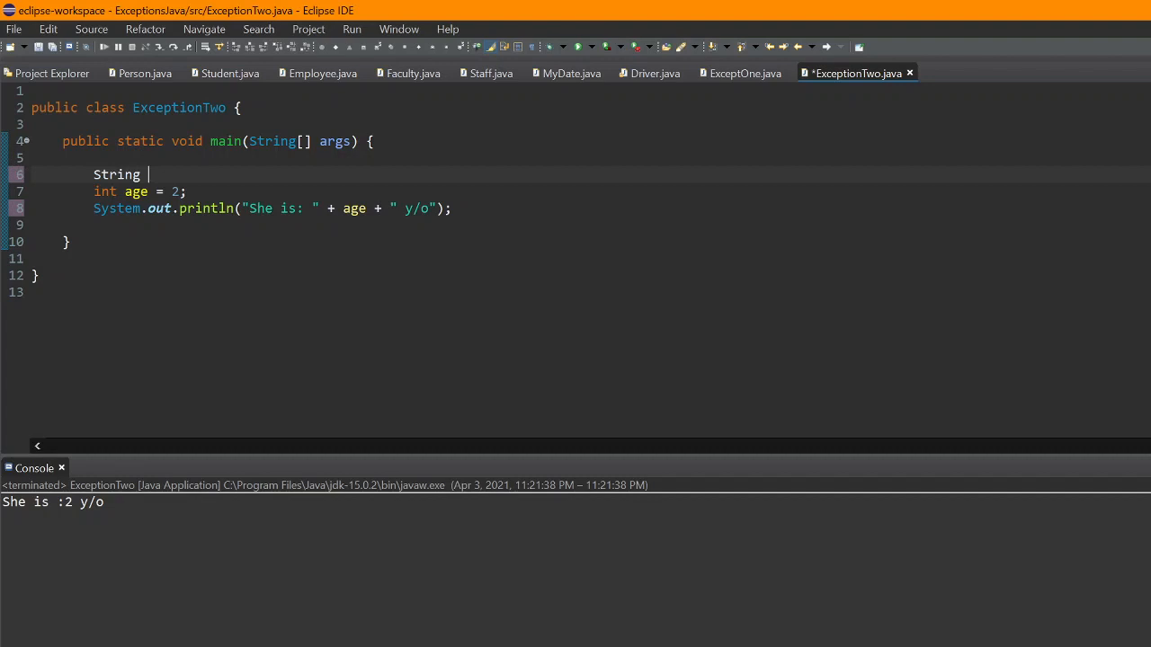
type("rank")
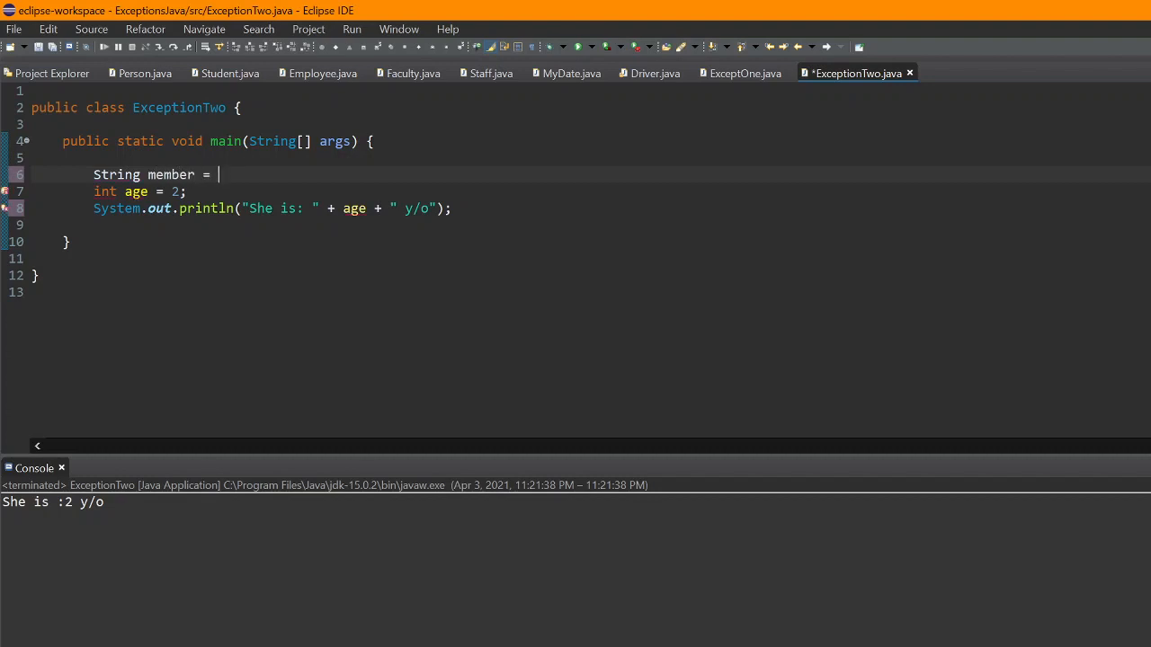
type("3;")
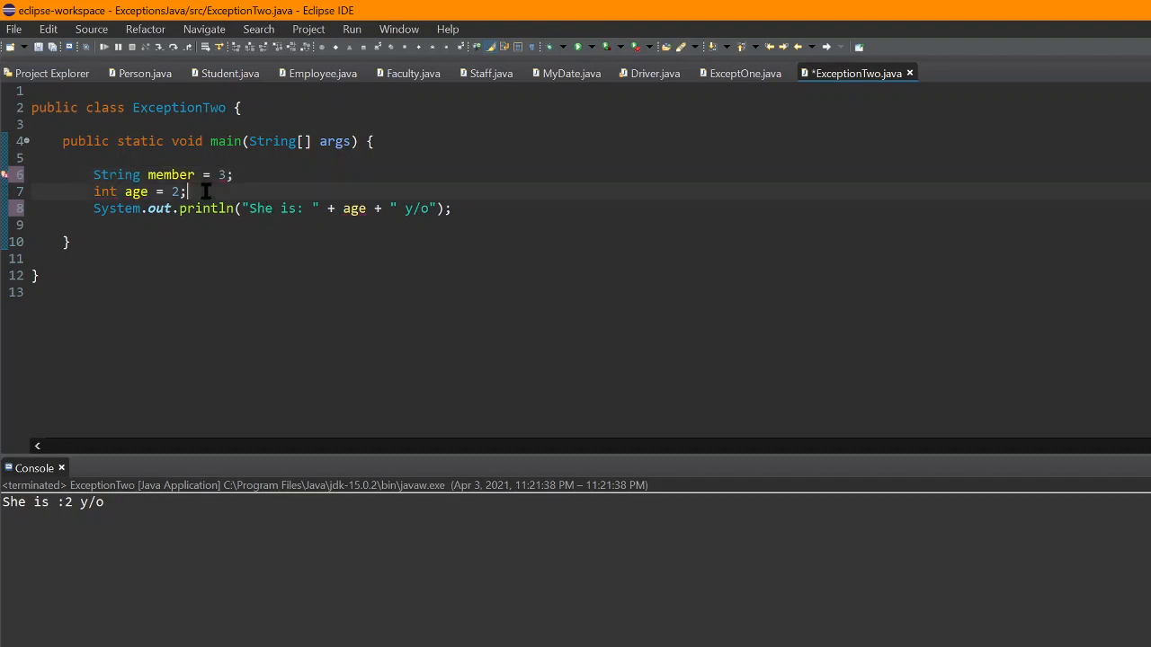
Step: Add System.out.println("She is my " + mother); above the age print line
type("sy")
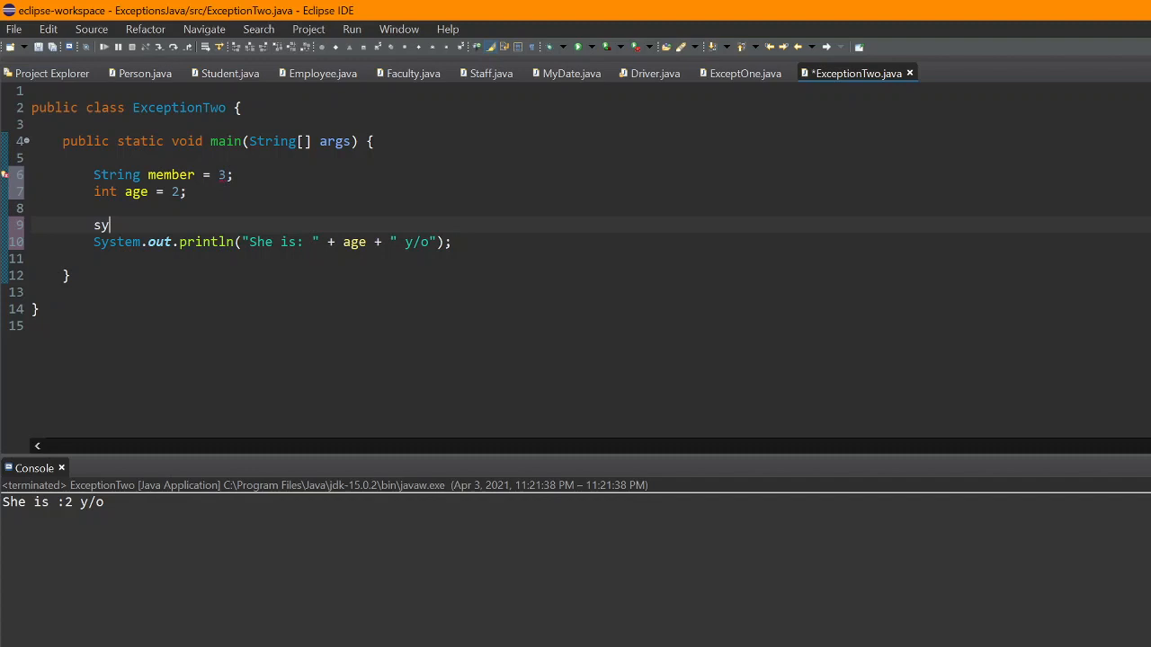
type("System.out.println();")
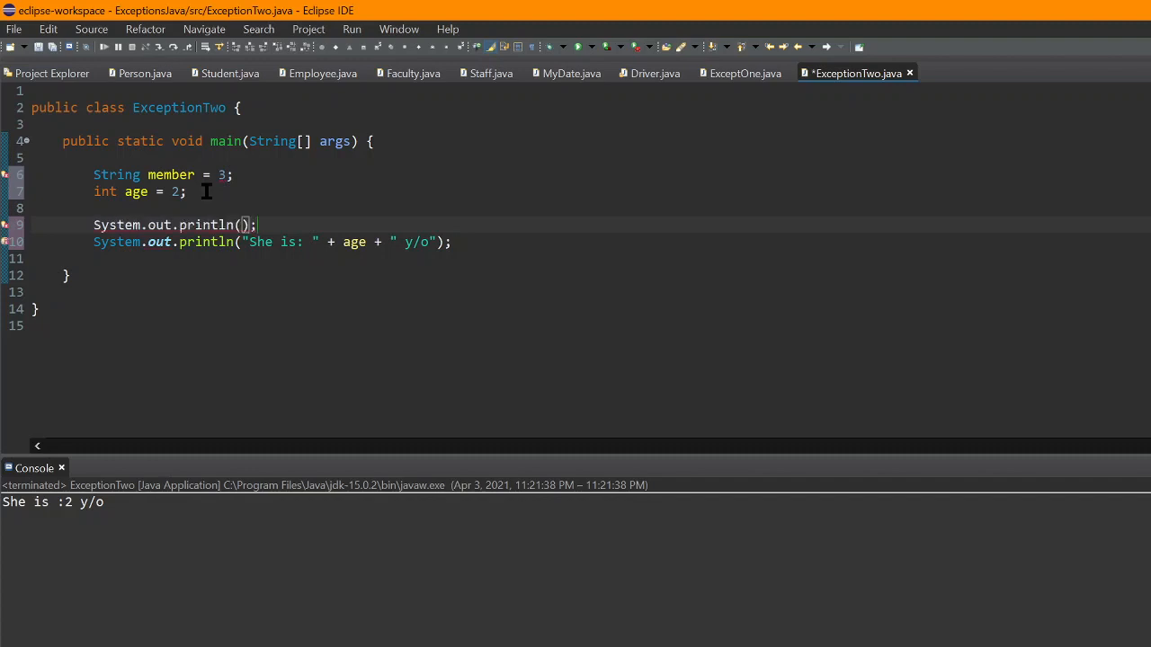
type("\"")
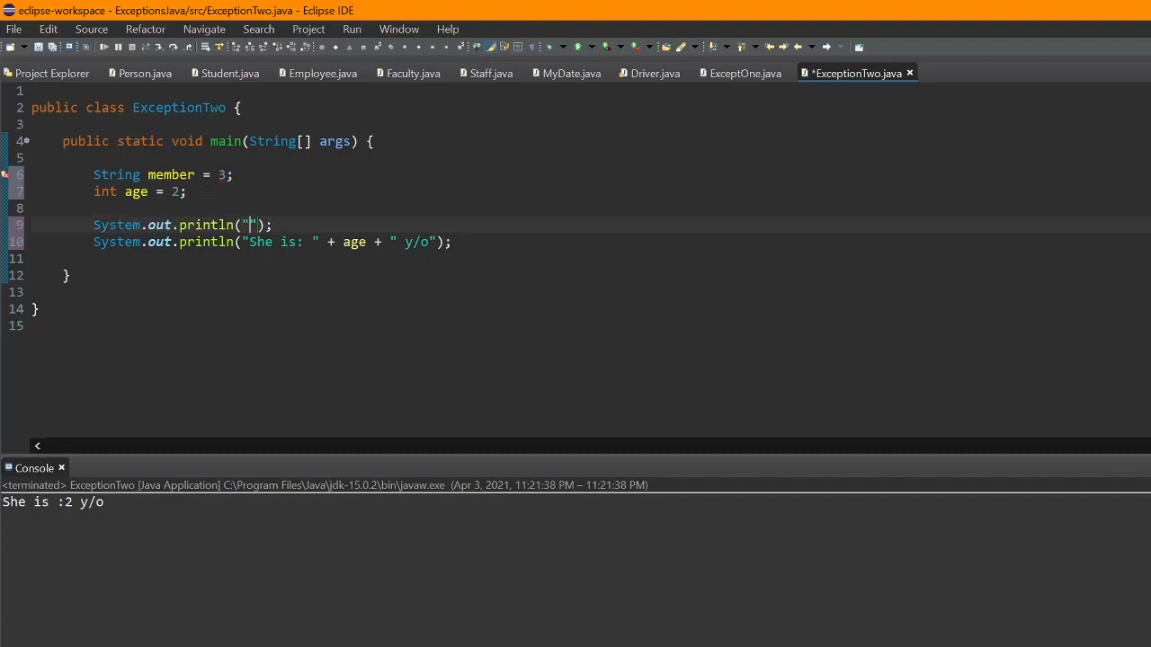
type("She is")
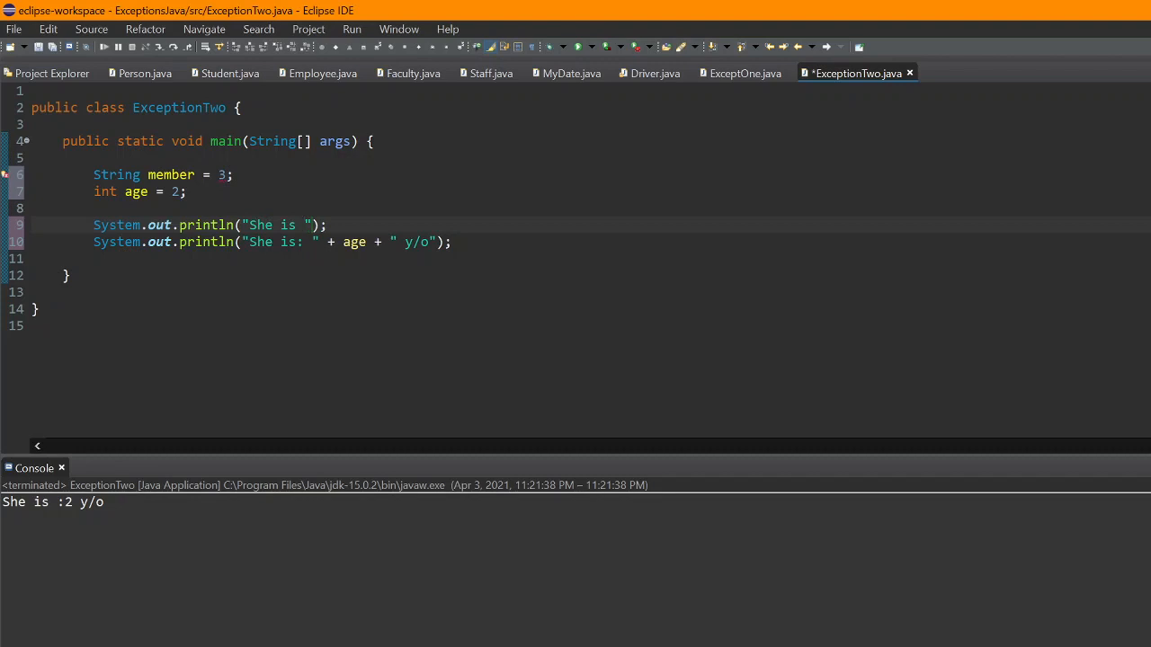
type("my")
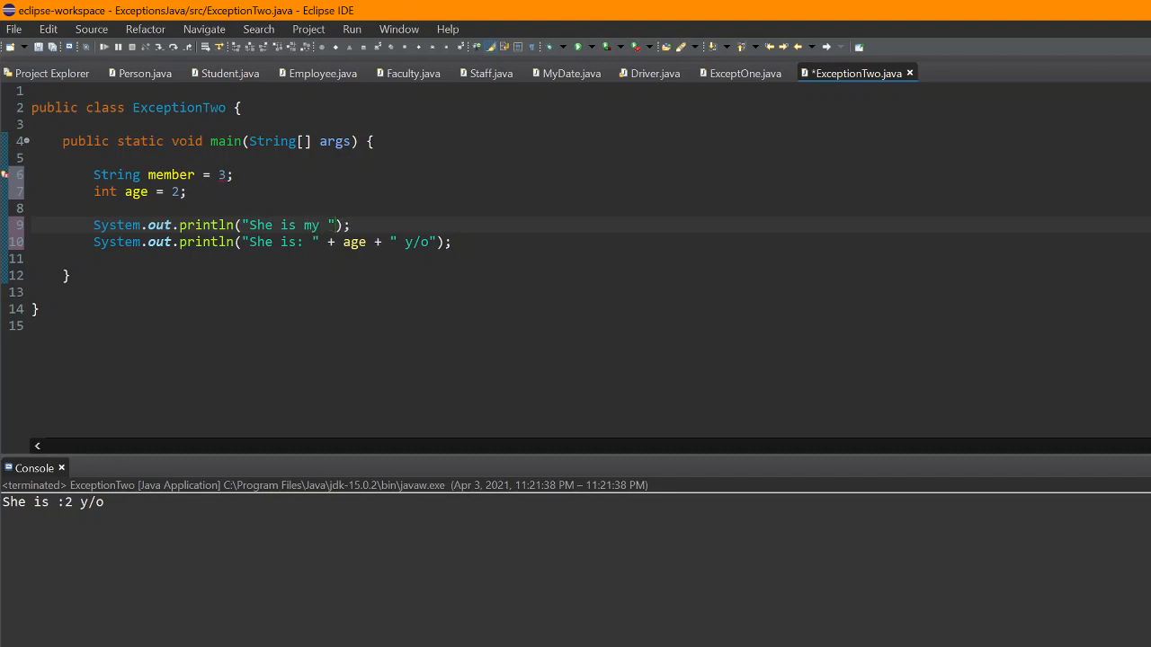
type(":")
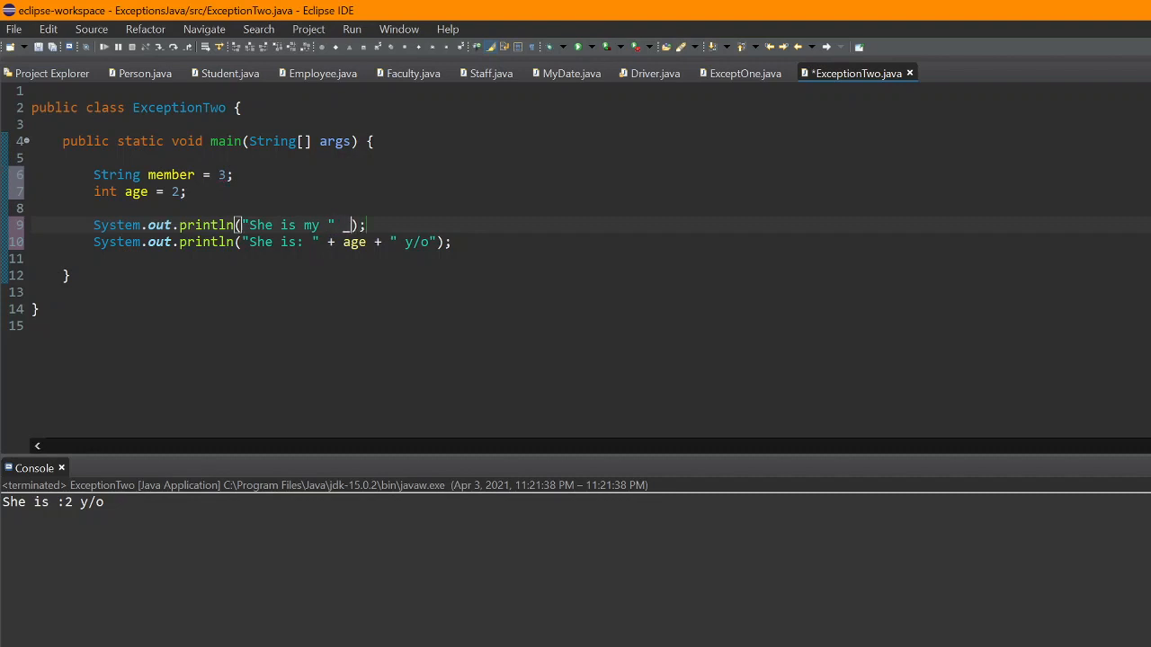
type("+")
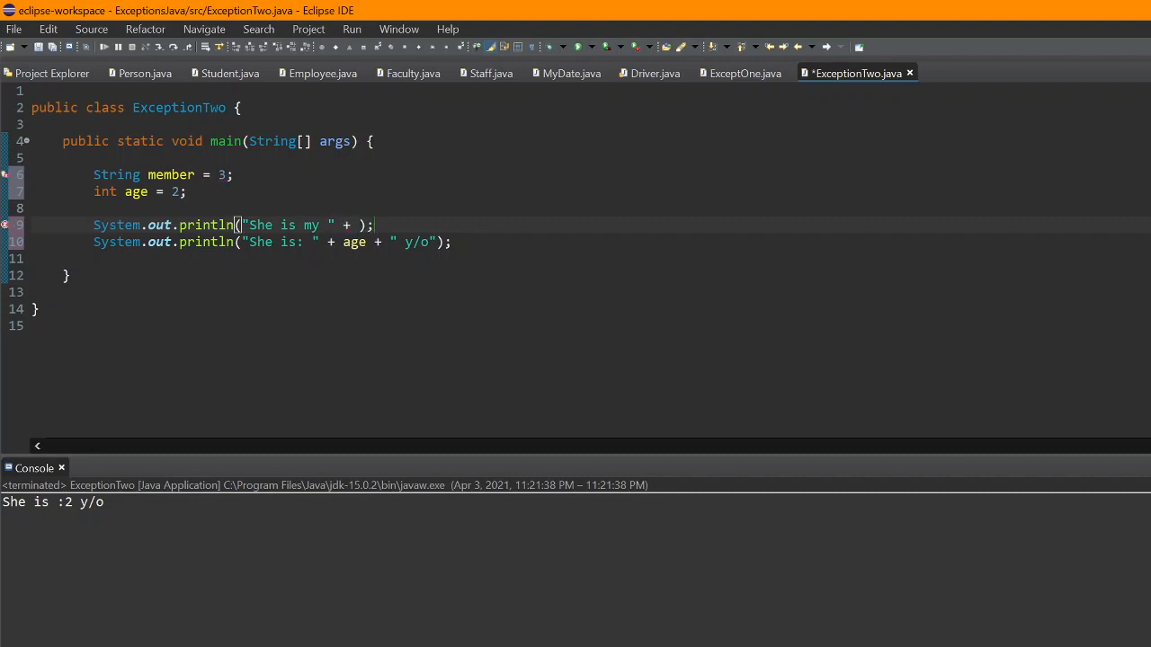
type("m")
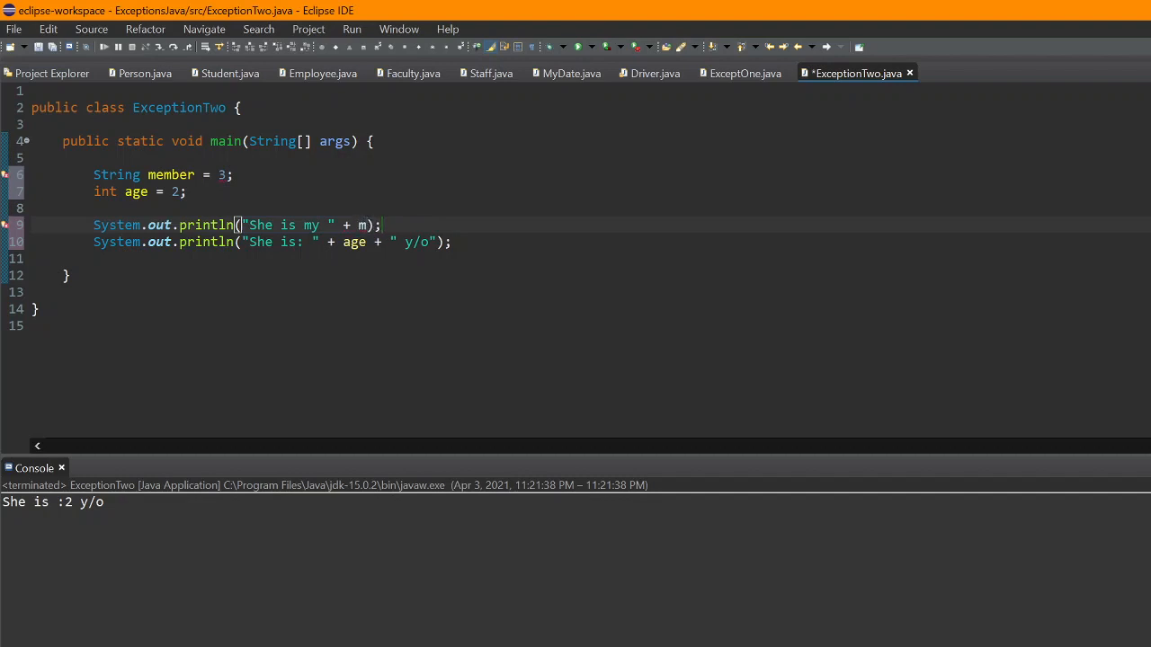
type("oth")
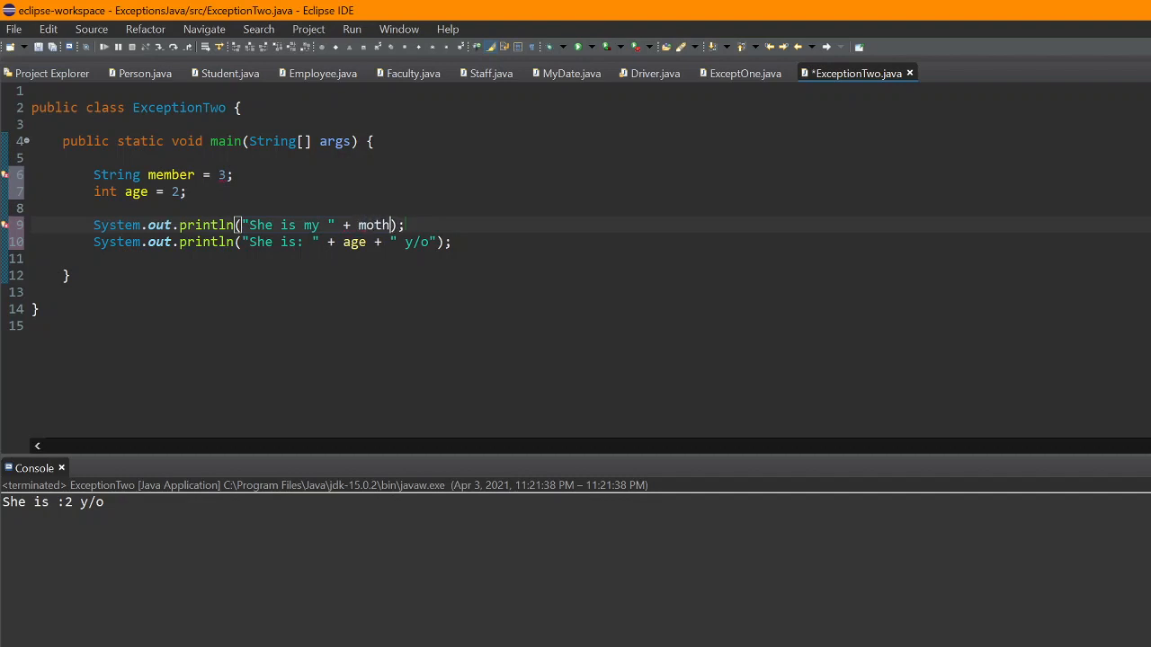
type("er")
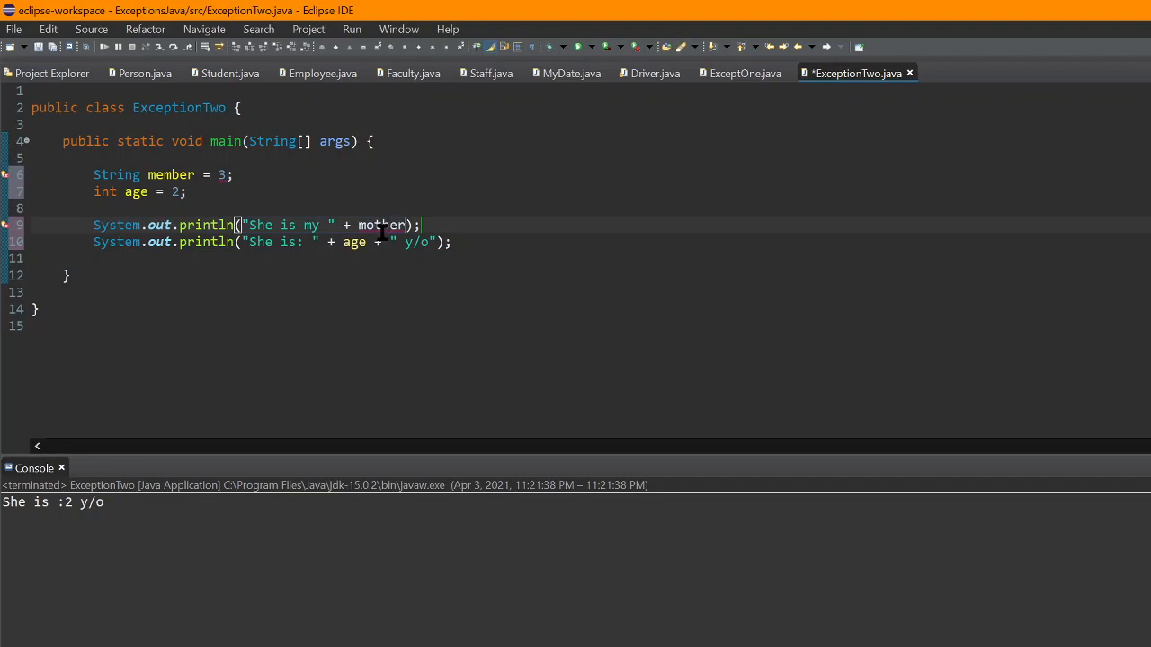
Step: Rename the String variable to mother
double_click(381, 225)
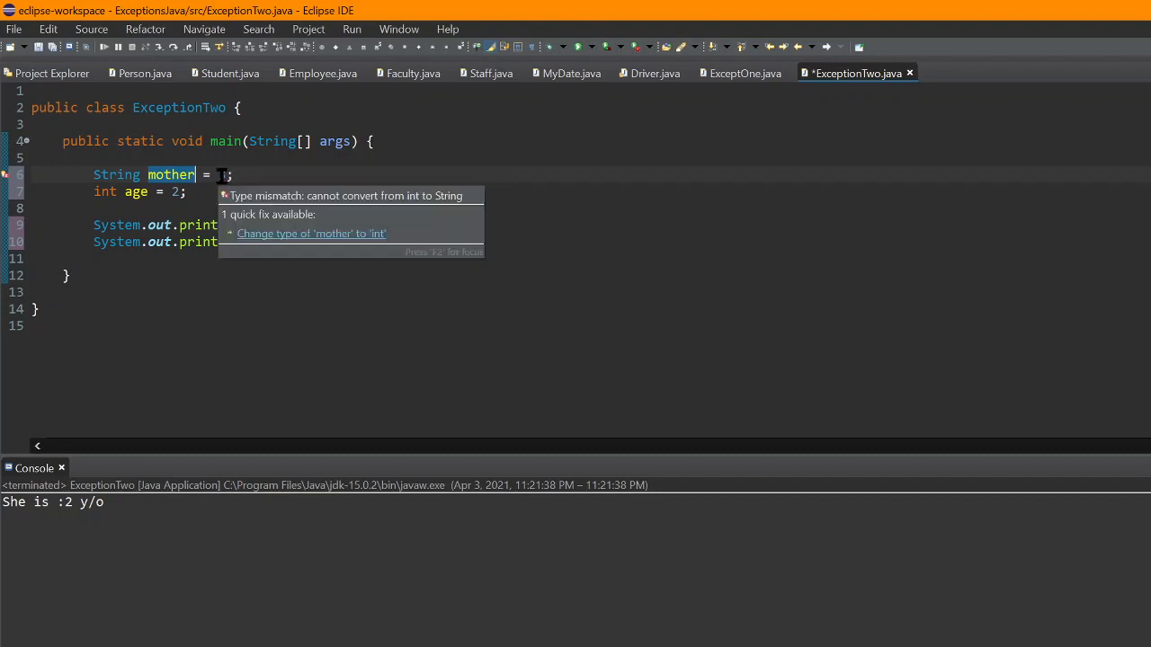
Step: Run ExceptionTwo, proceeding despite errors, to see the int-to-String type mismatch at line 6
type("3")
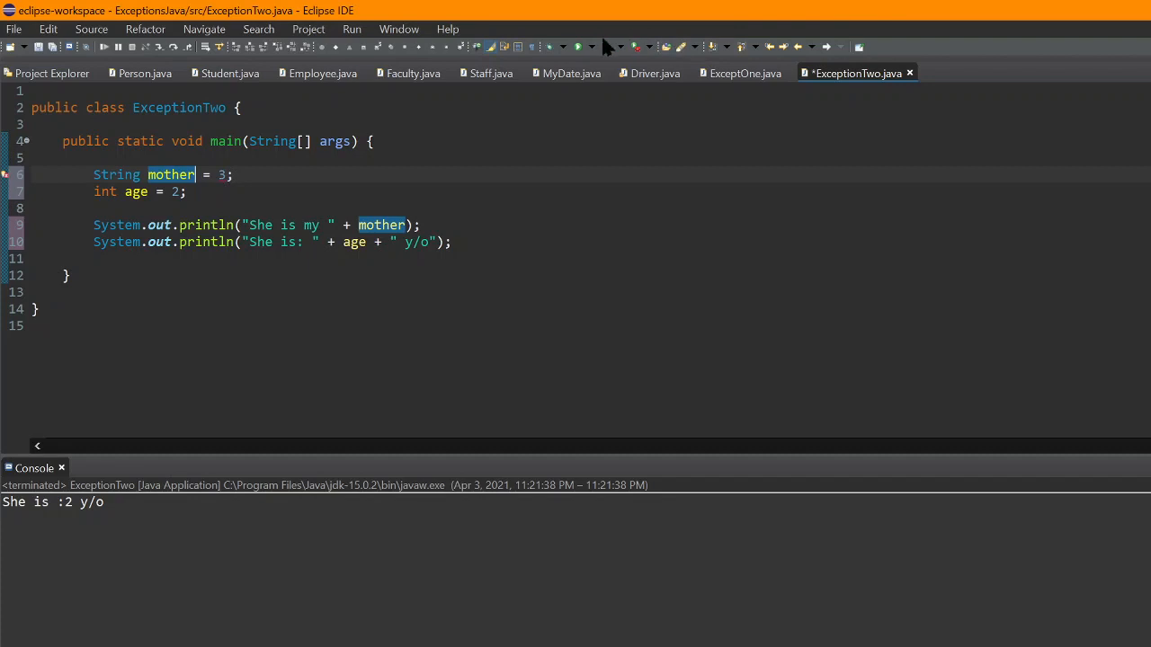
left_click(579, 47)
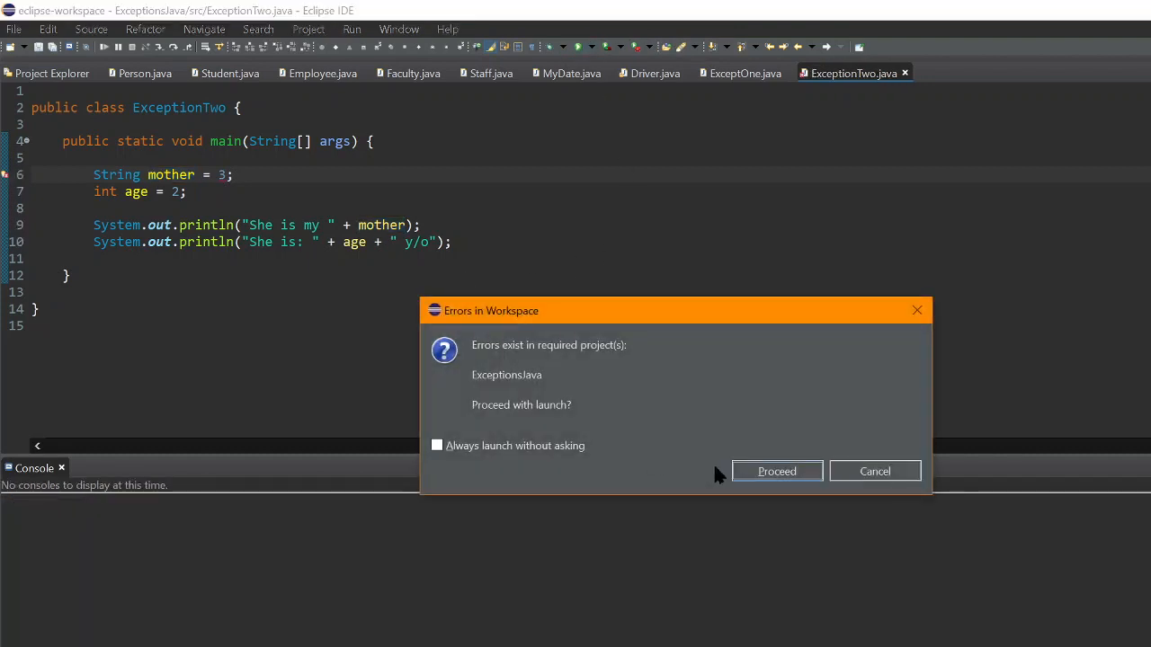
left_click(777, 471)
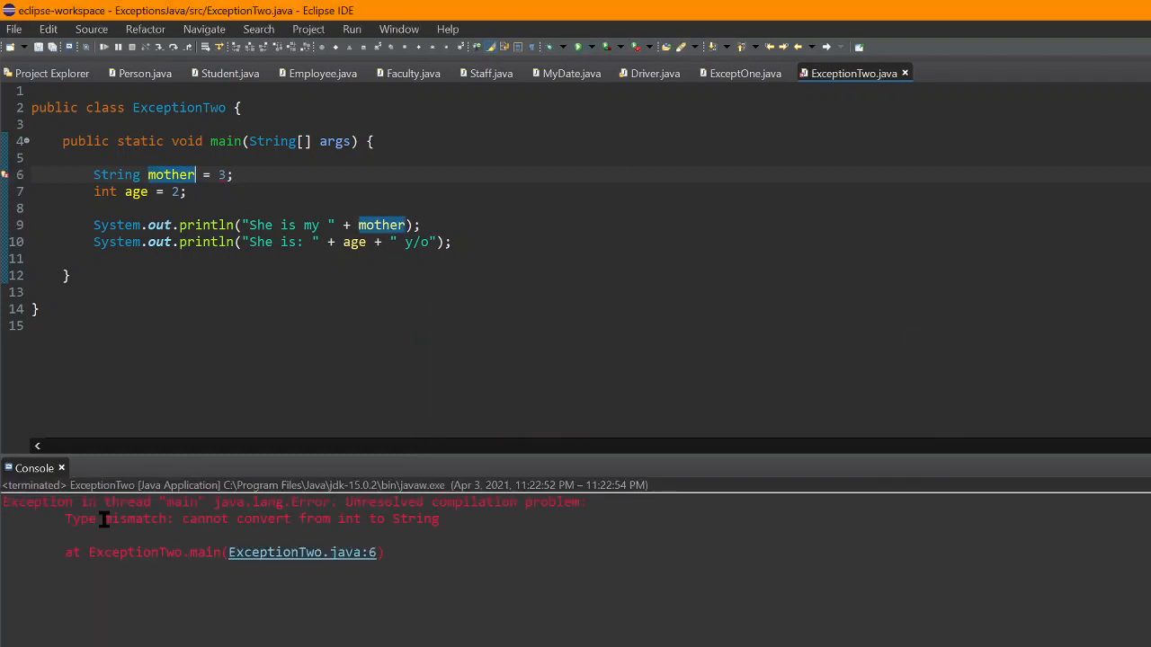
mouse_move(342, 522)
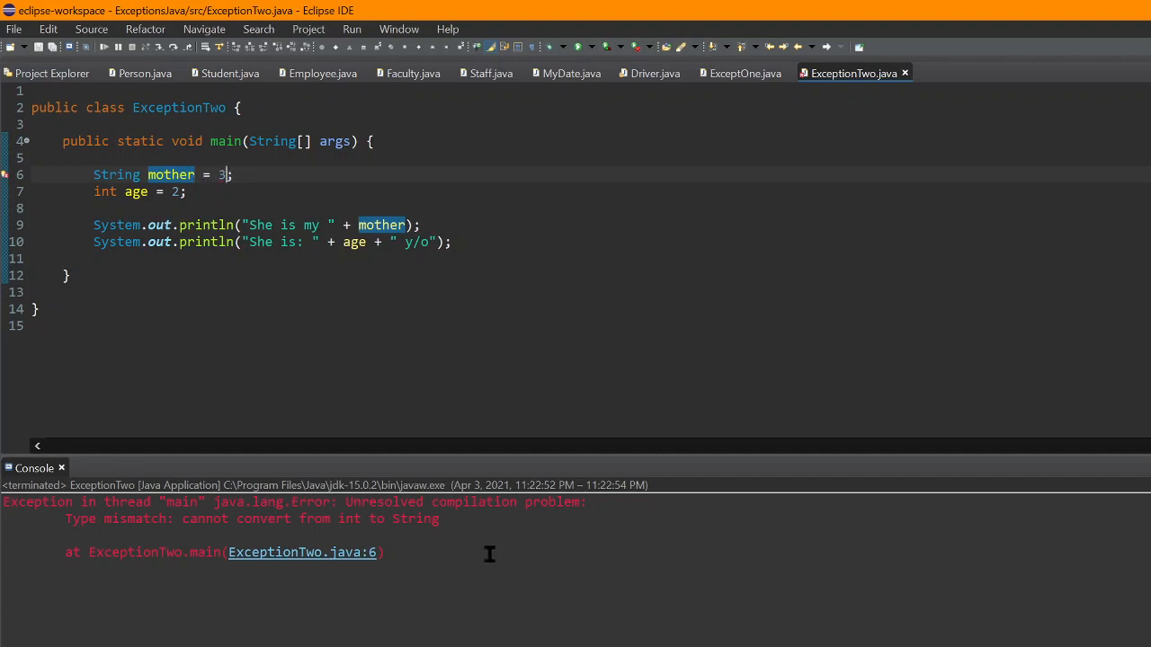
Step: Replace 3 with the text "Jerry" as mother's value
key("Backspace")
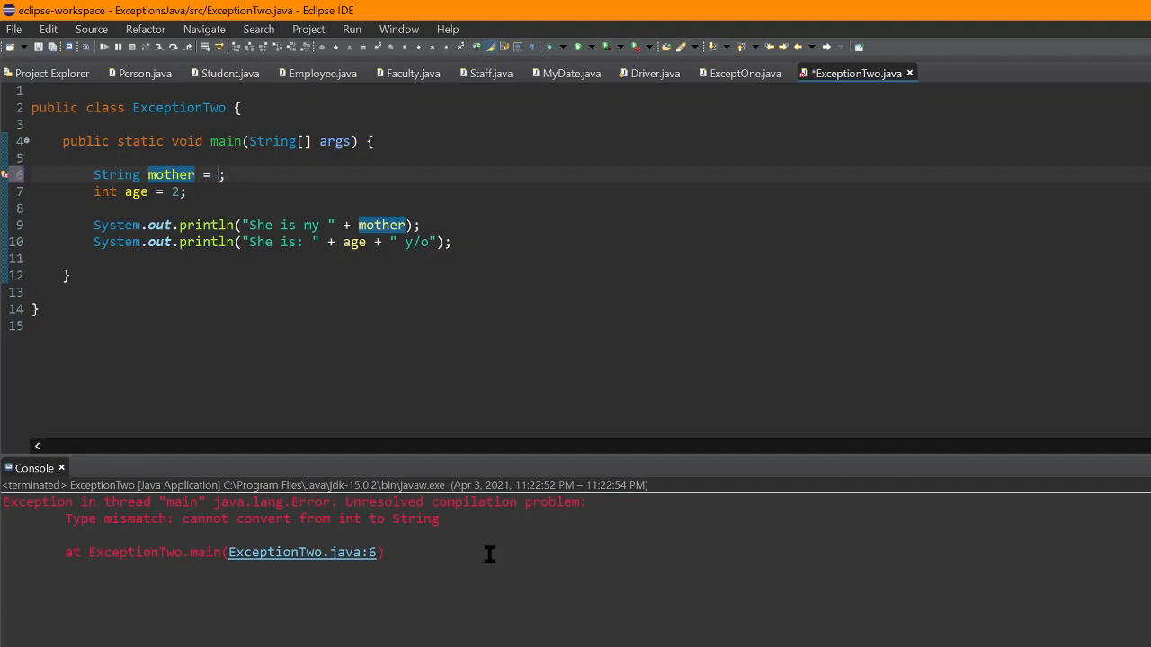
type("\"\"")
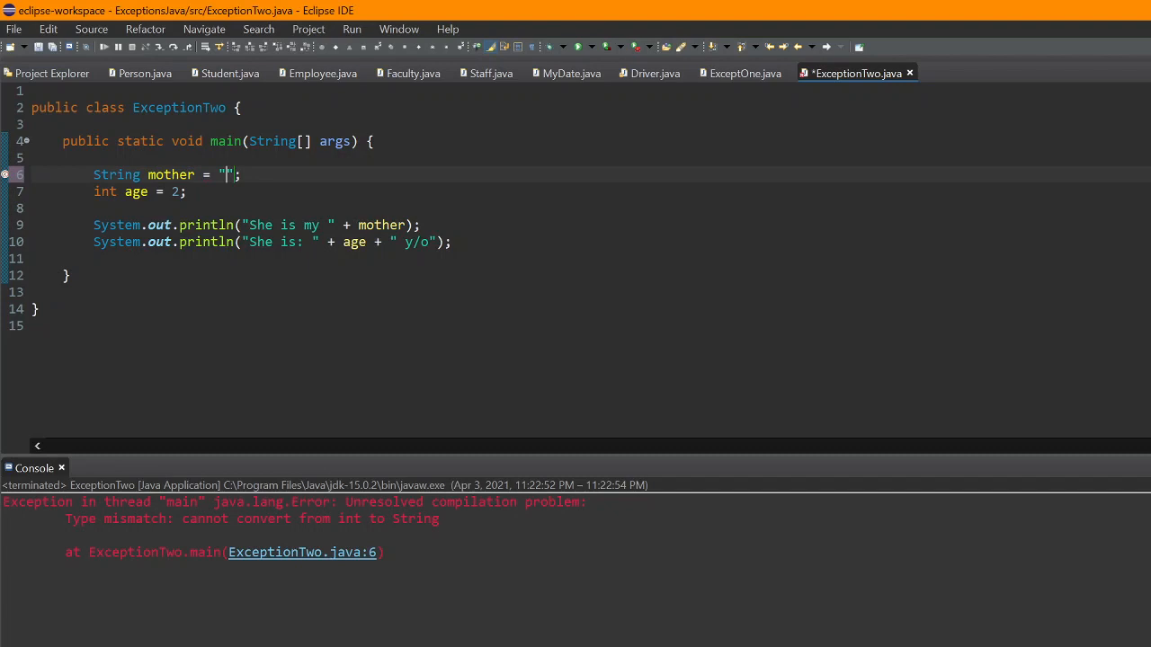
type("Jerry")
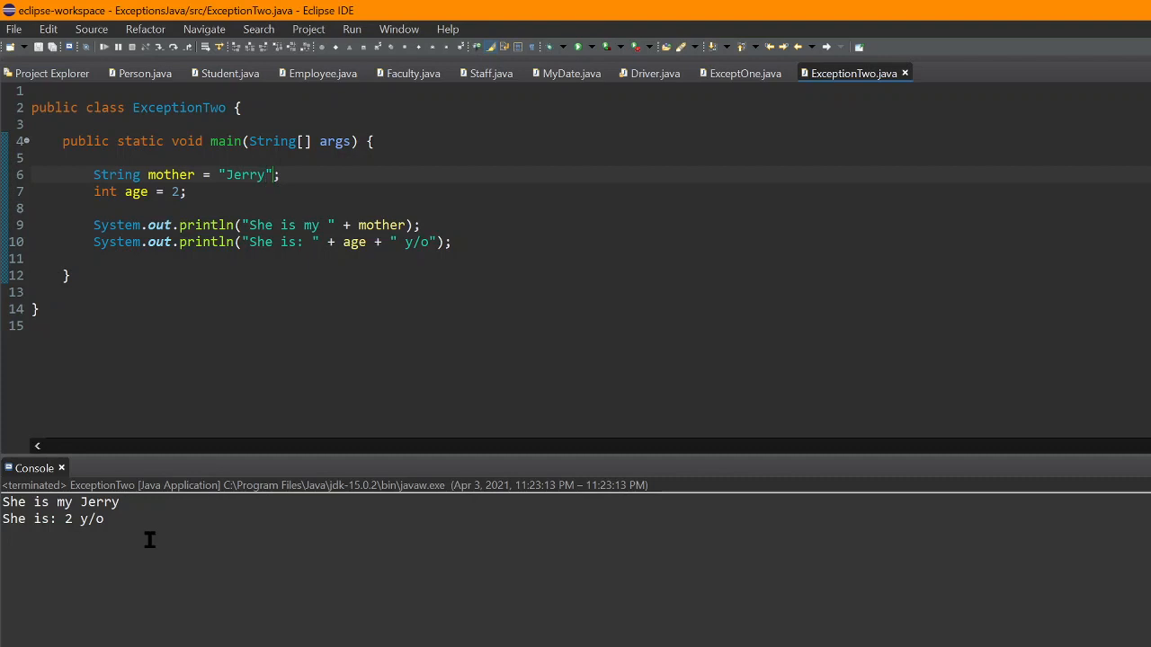
left_click(266, 174)
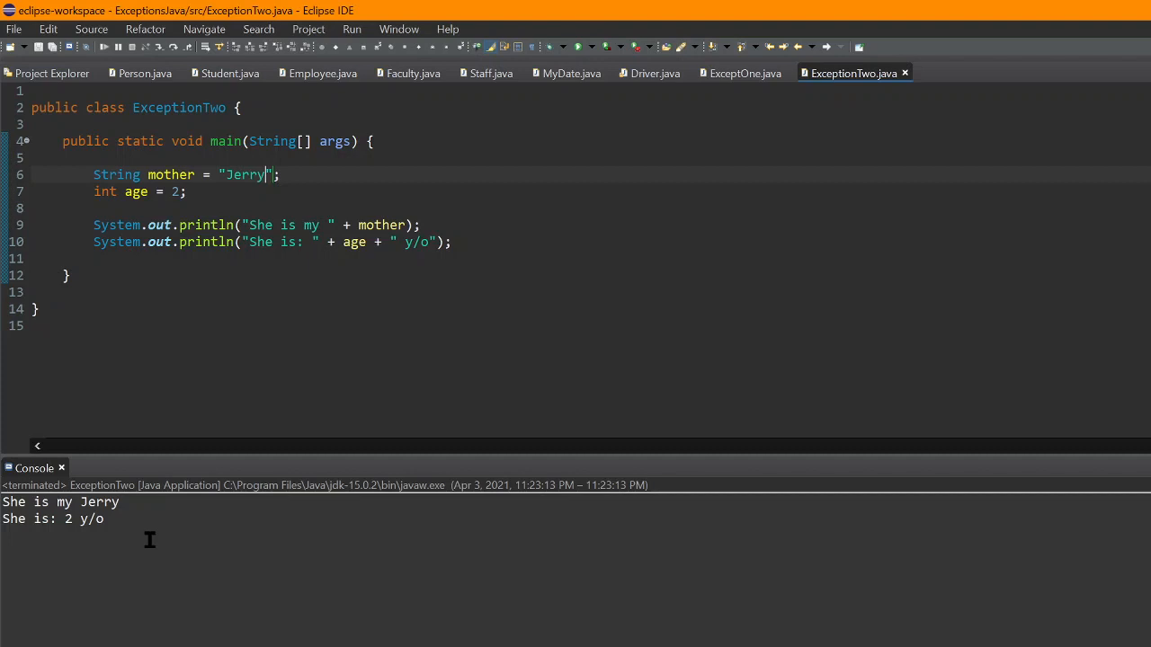
mouse_move(248, 317)
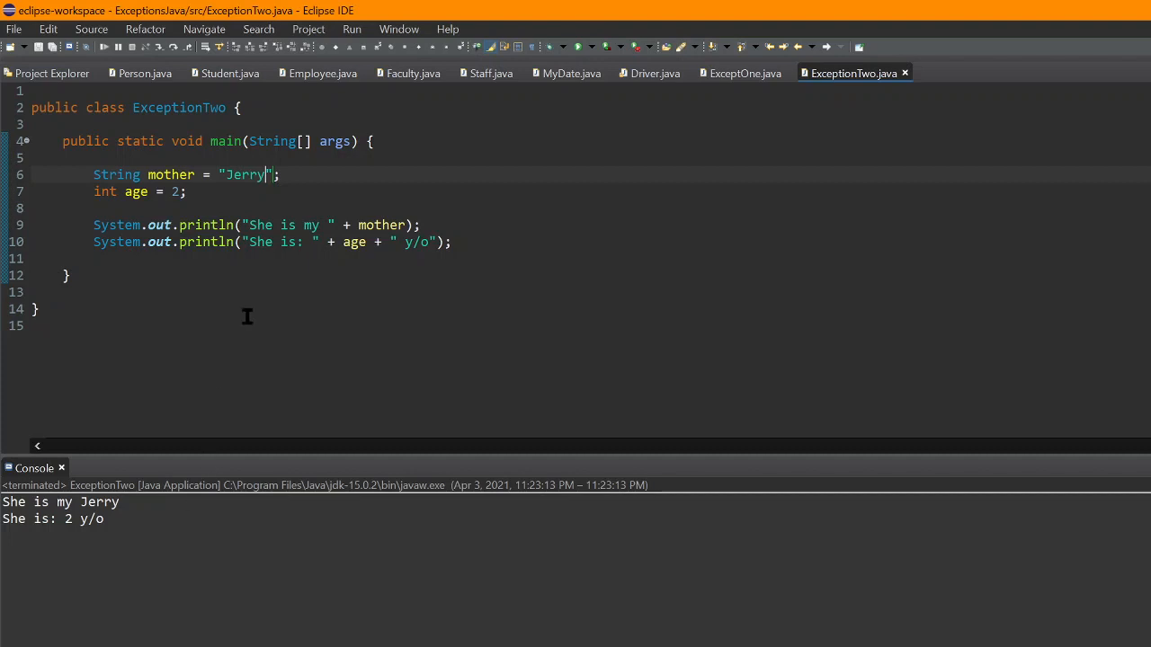
mouse_move(604, 309)
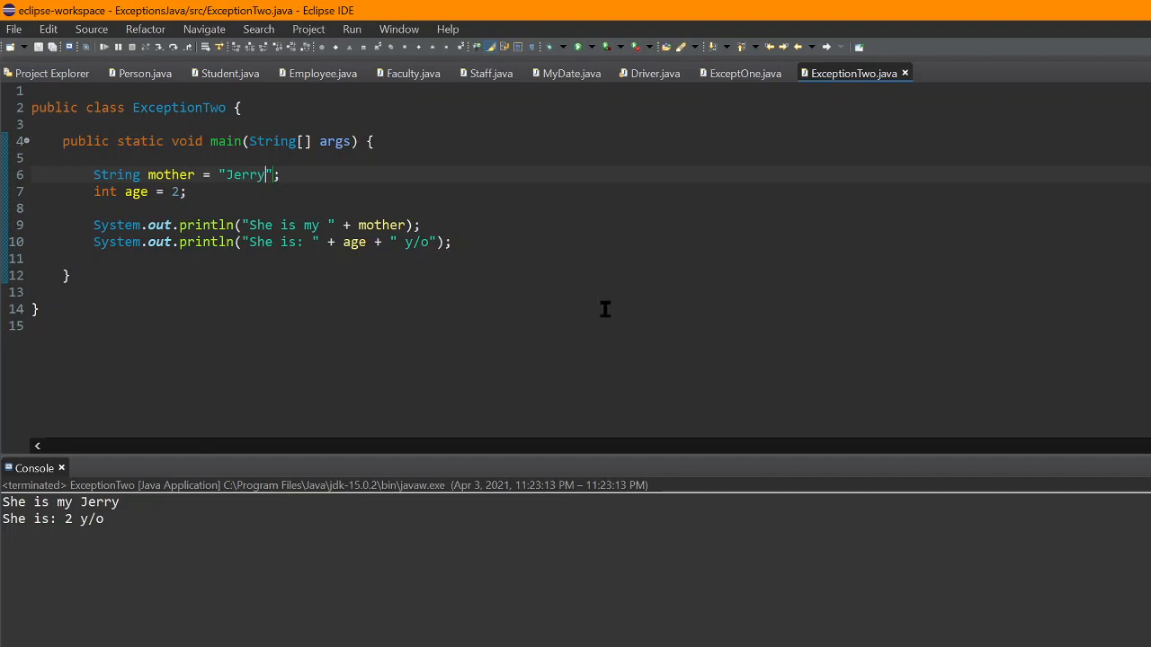
mouse_move(579, 315)
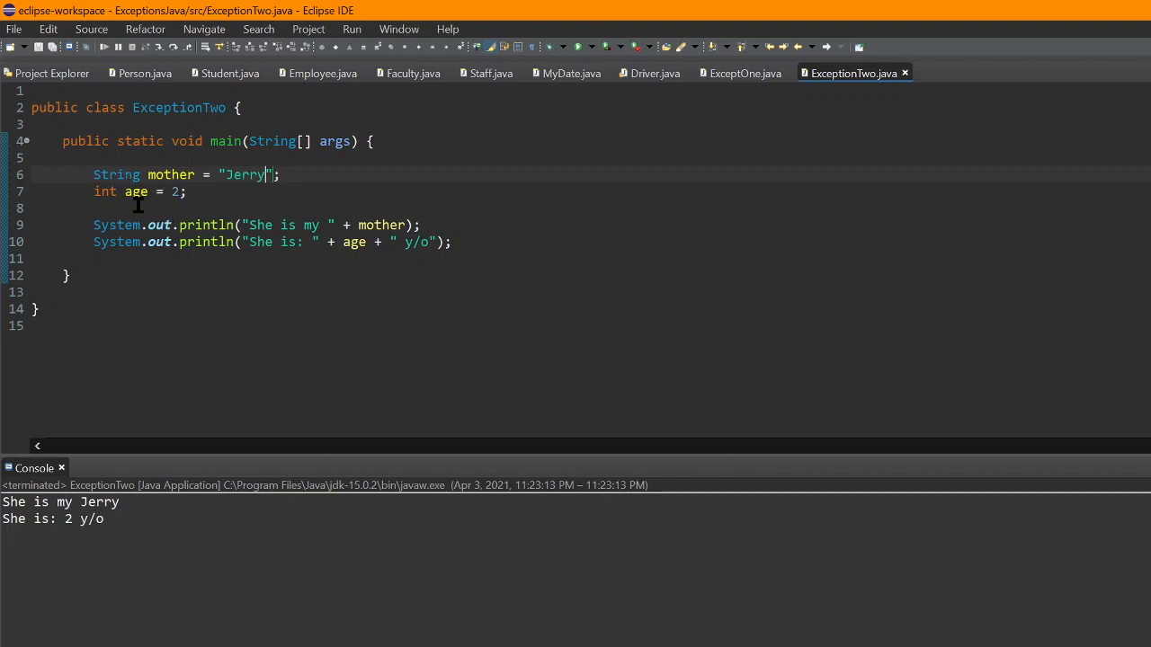
mouse_move(849, 313)
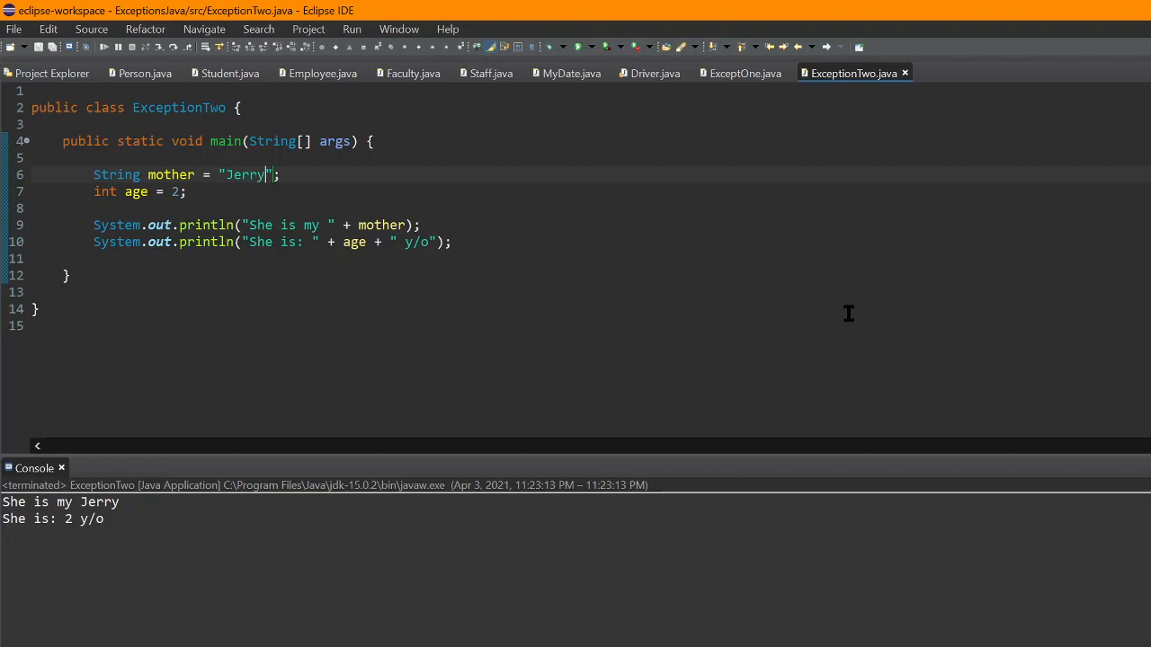